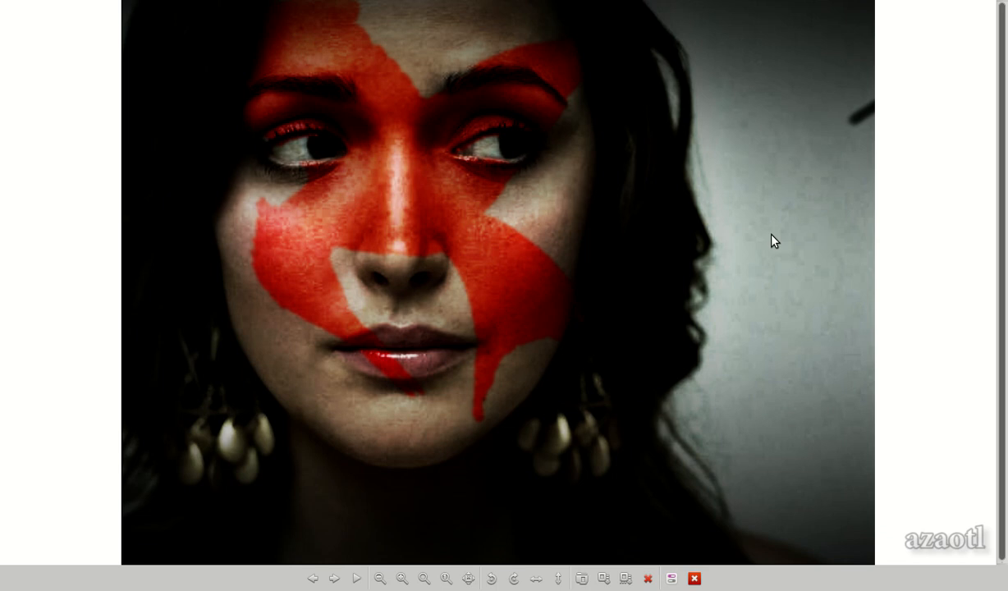
mouse_move(736, 16)
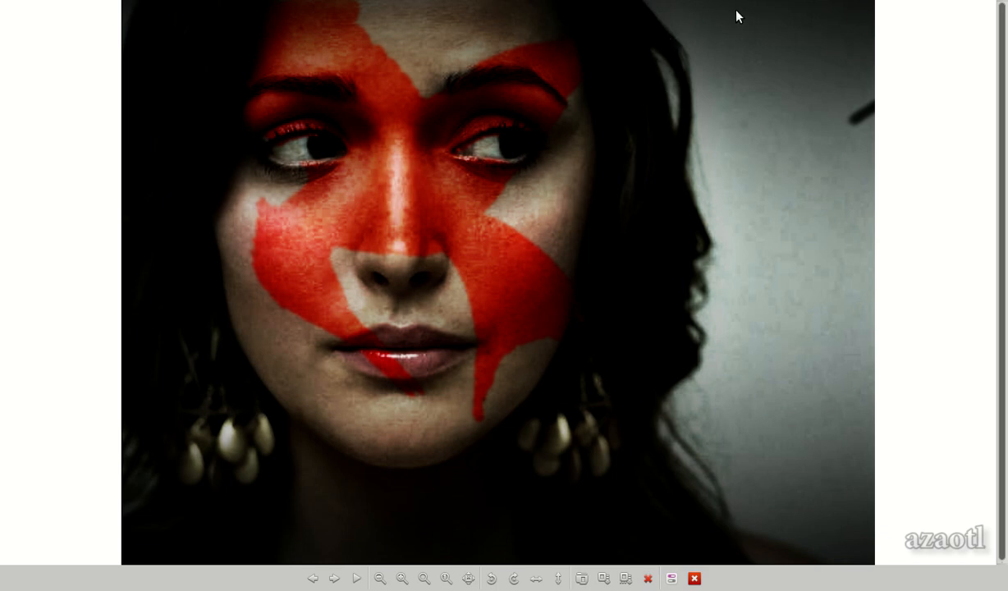
mouse_move(728, 37)
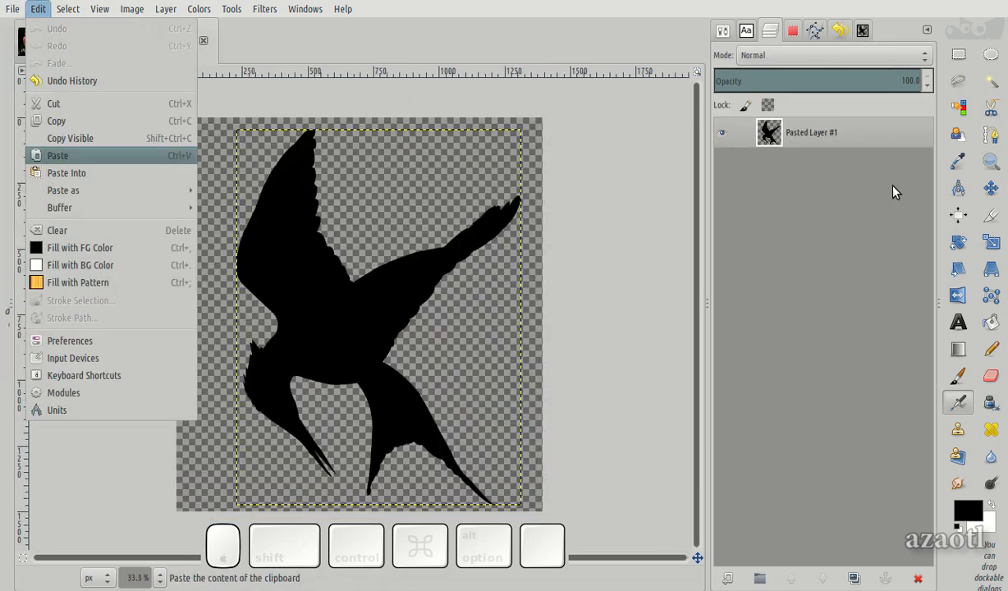
- Paste the black bird silhouette as a new layer, scale it down, and place it over the face
click(57, 155)
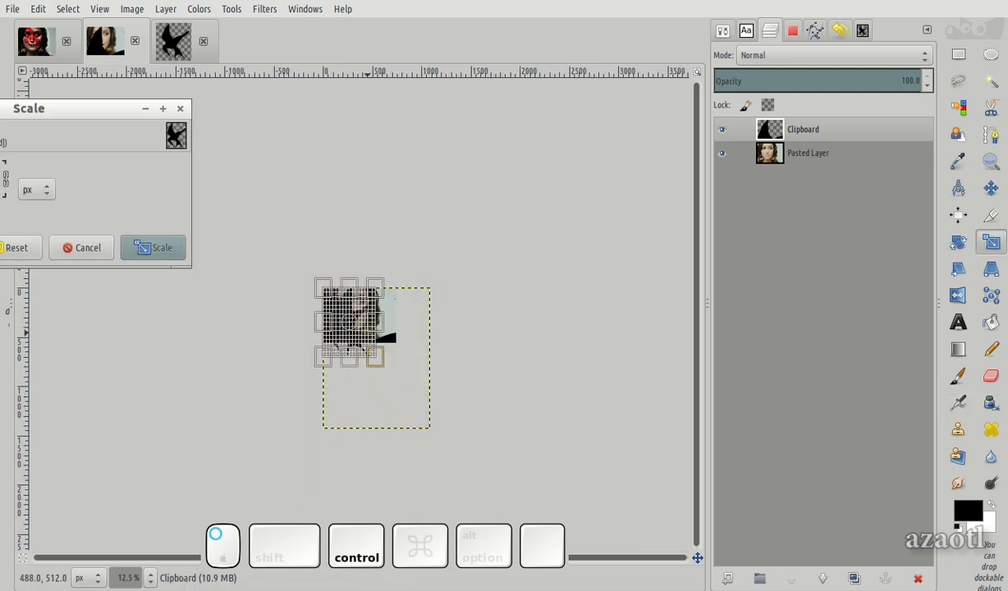
click(153, 247)
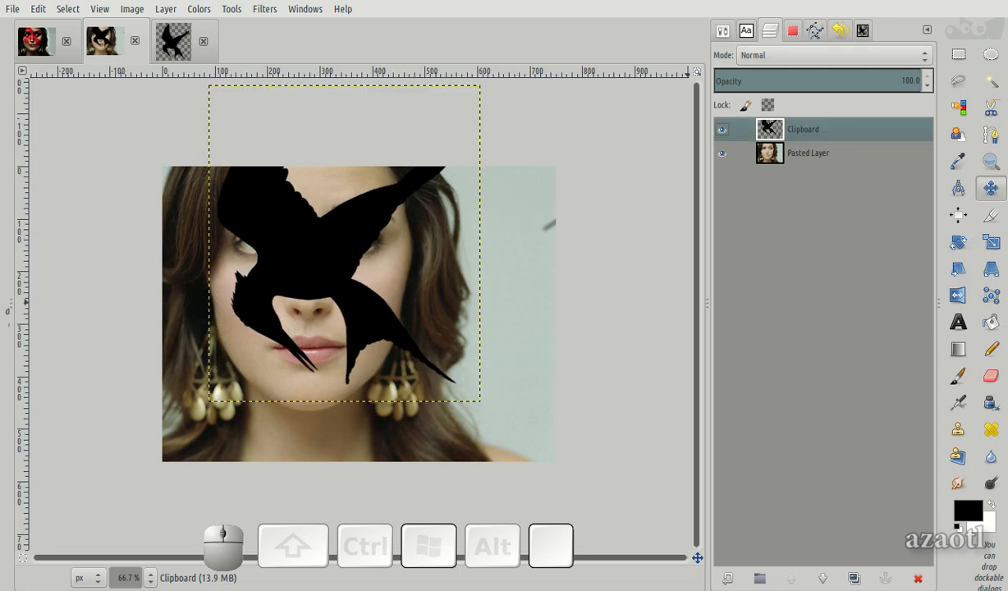
click(832, 55)
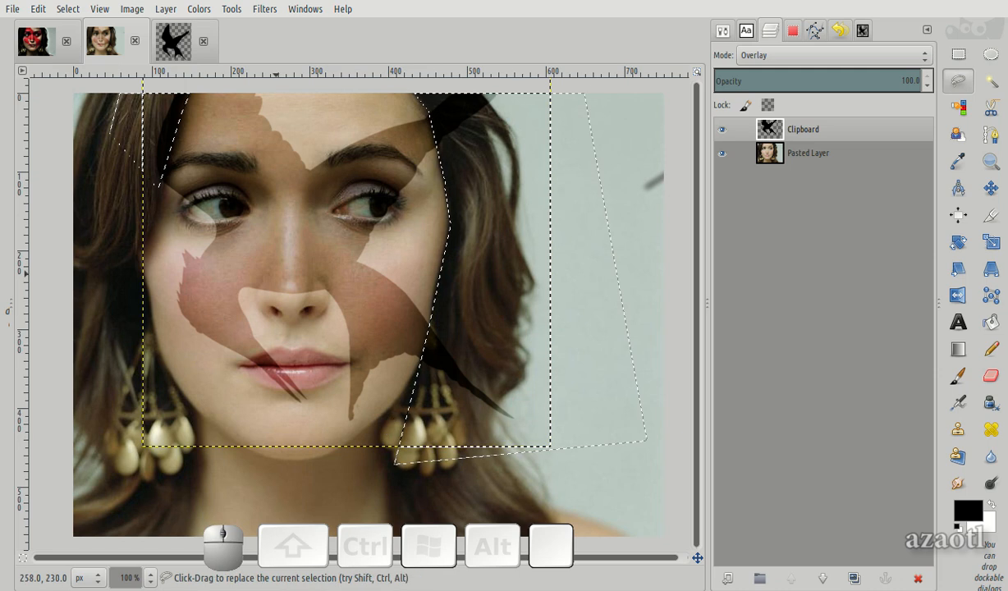
- Feather the selection by 5 px and select the bird silhouette's outline
click(68, 9)
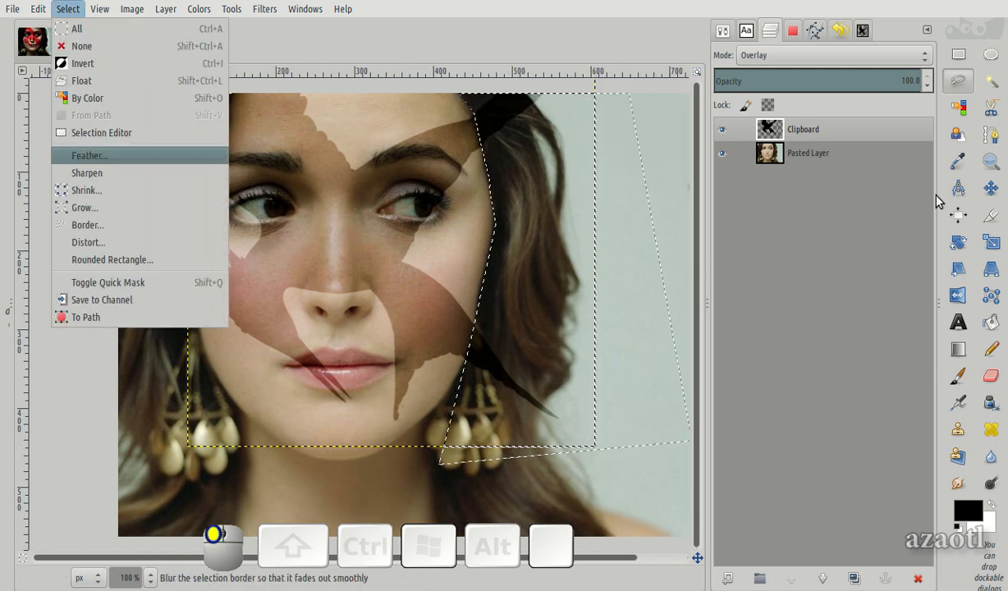
click(88, 155)
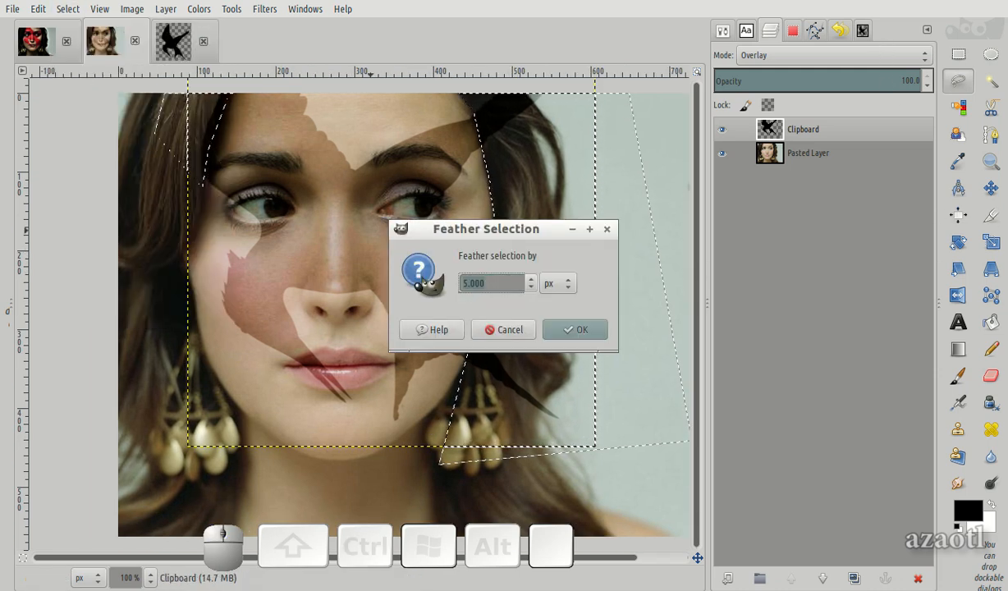
click(575, 329)
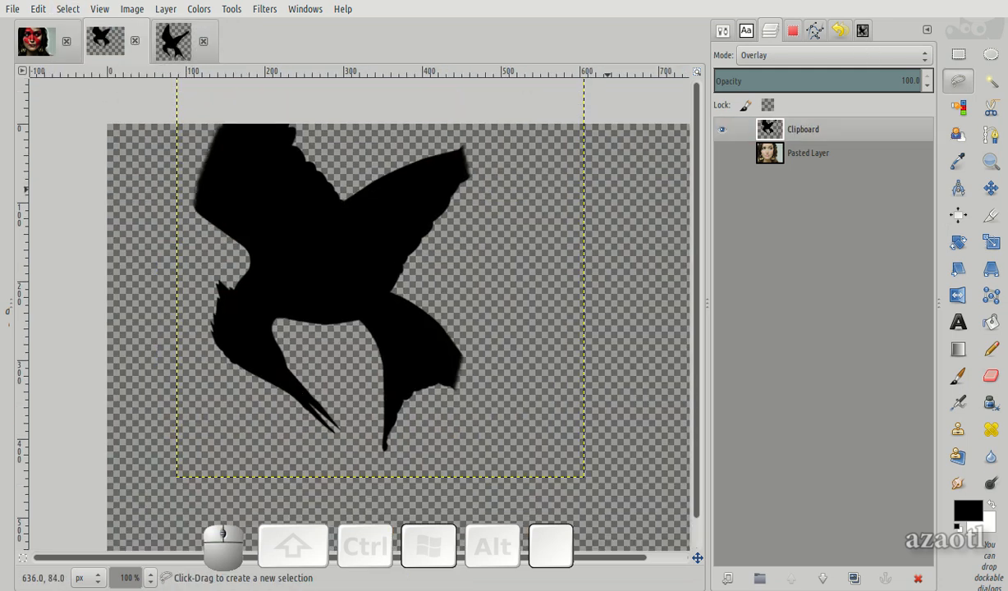
click(831, 55)
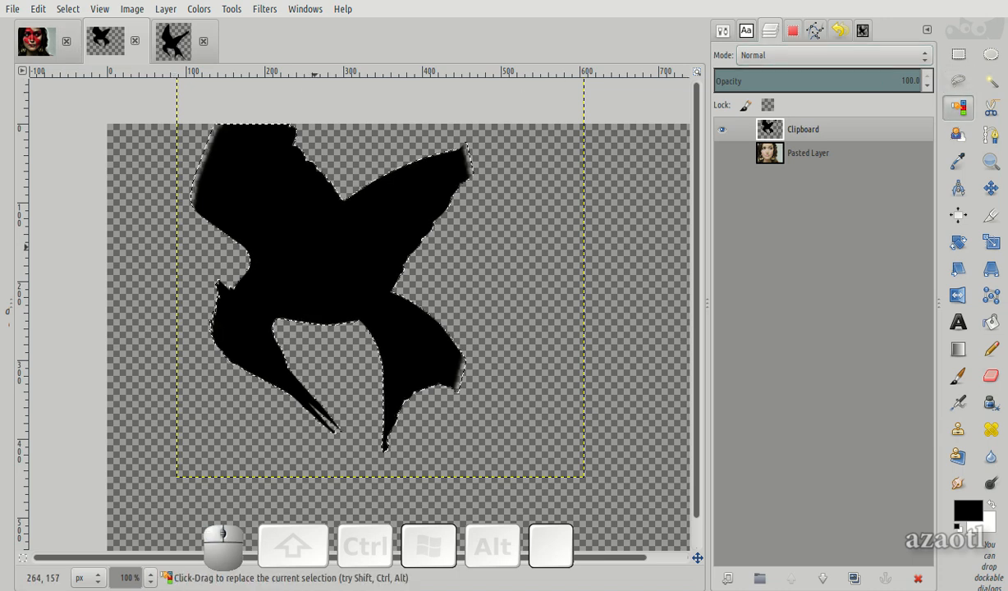
- Fill the bird silhouette with pure red (ff0000) and show the portrait beneath it
click(967, 509)
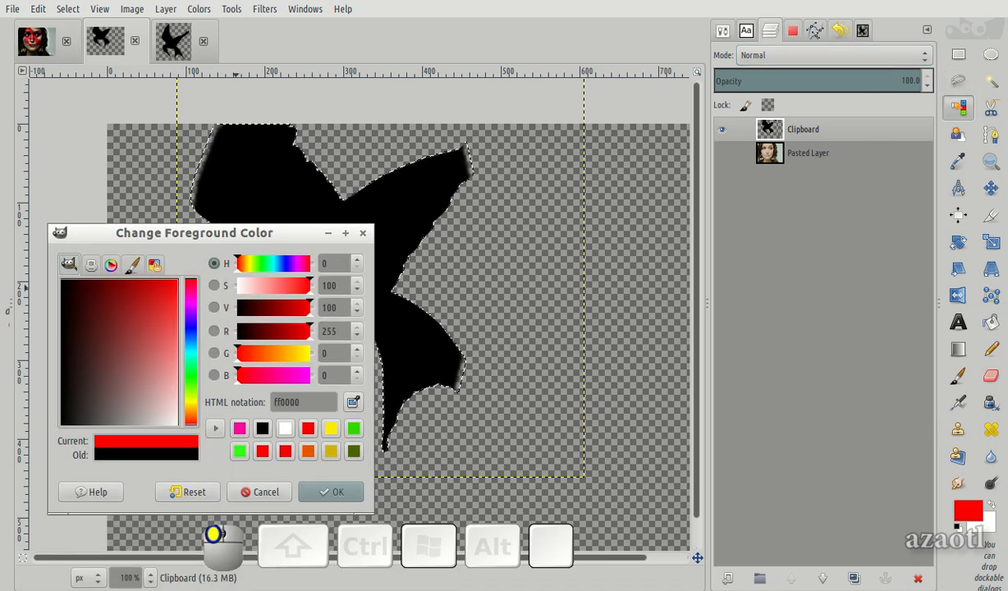
click(331, 492)
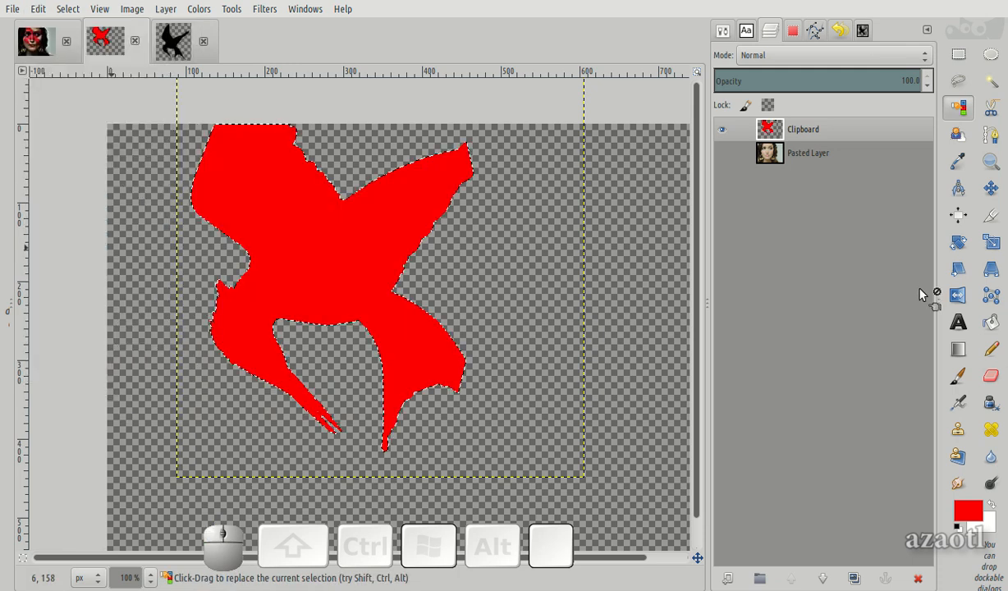
click(832, 55)
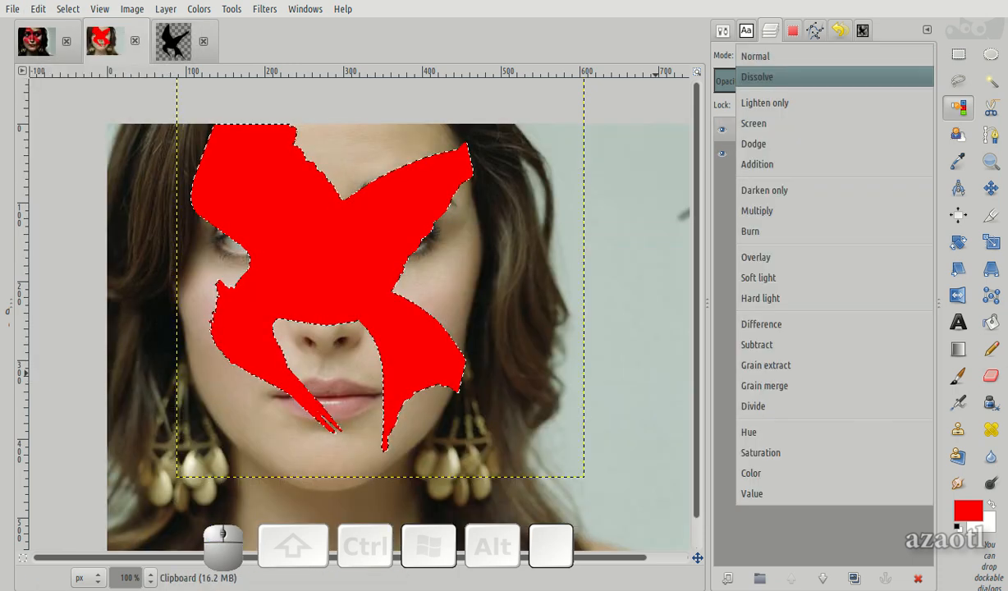
click(755, 257)
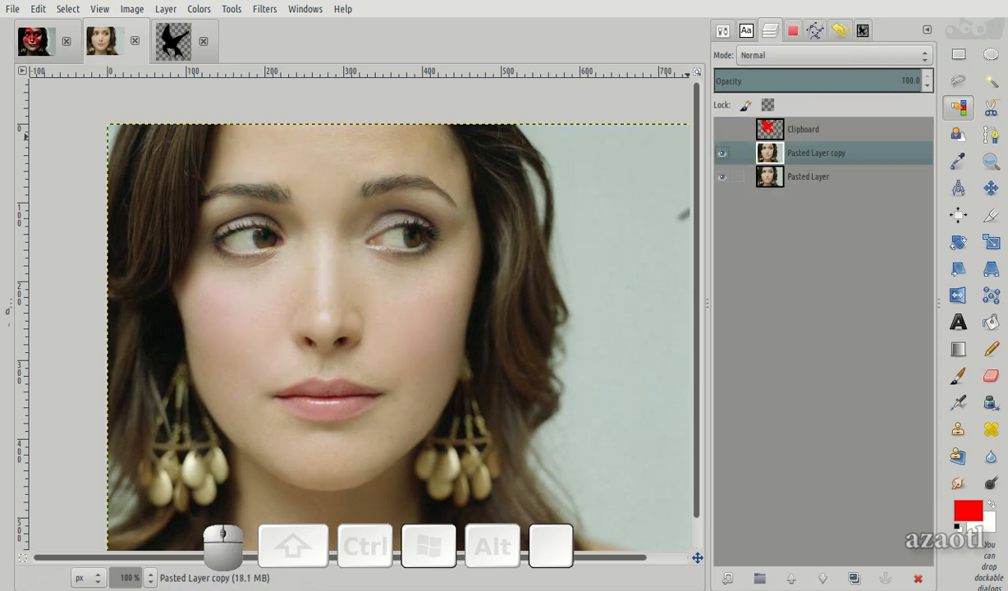
- Name the portrait layers 'backup' and 'face', with the backup layer hidden
text(backup)
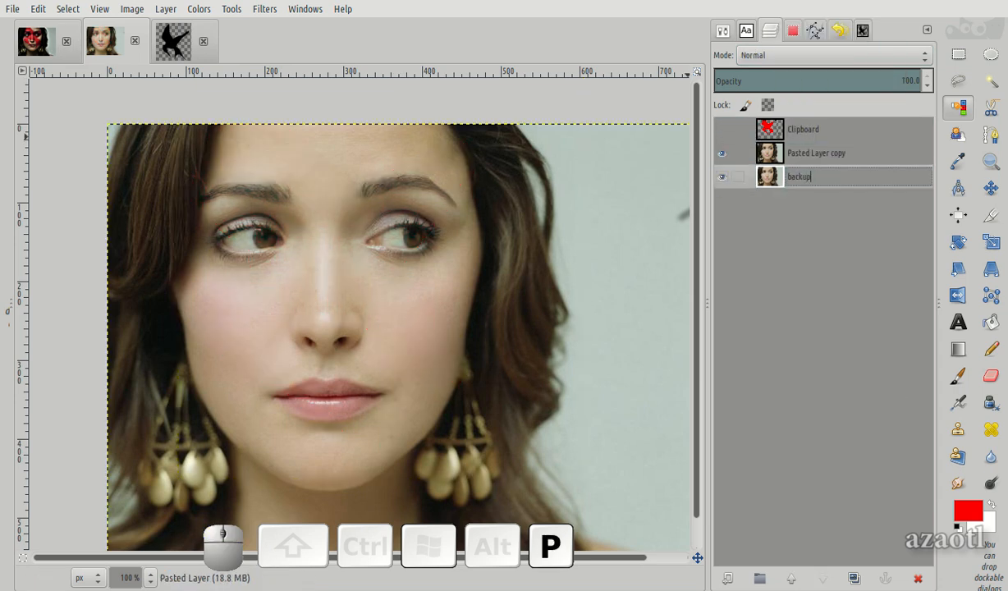
click(816, 153)
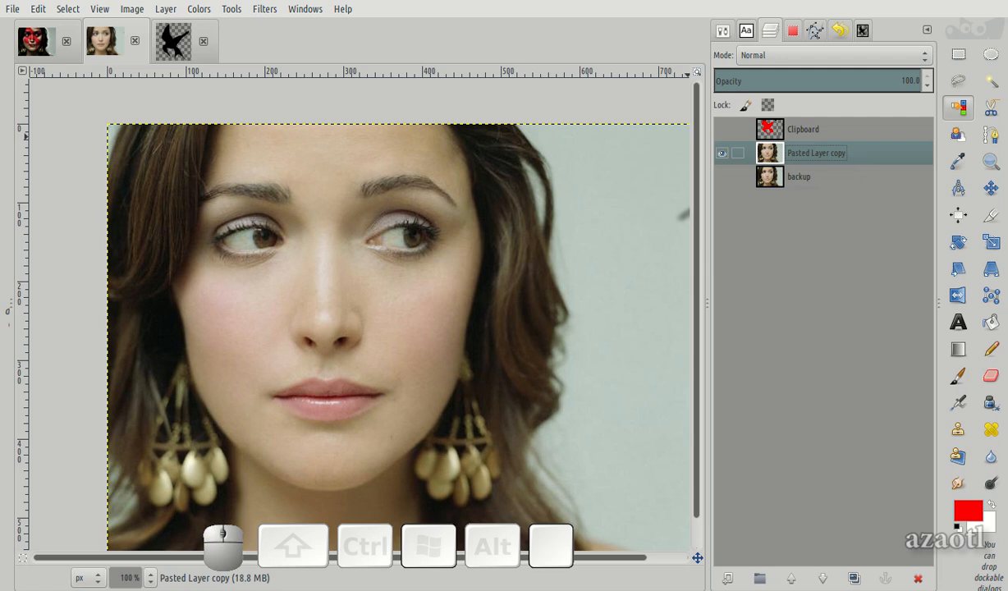
click(199, 9)
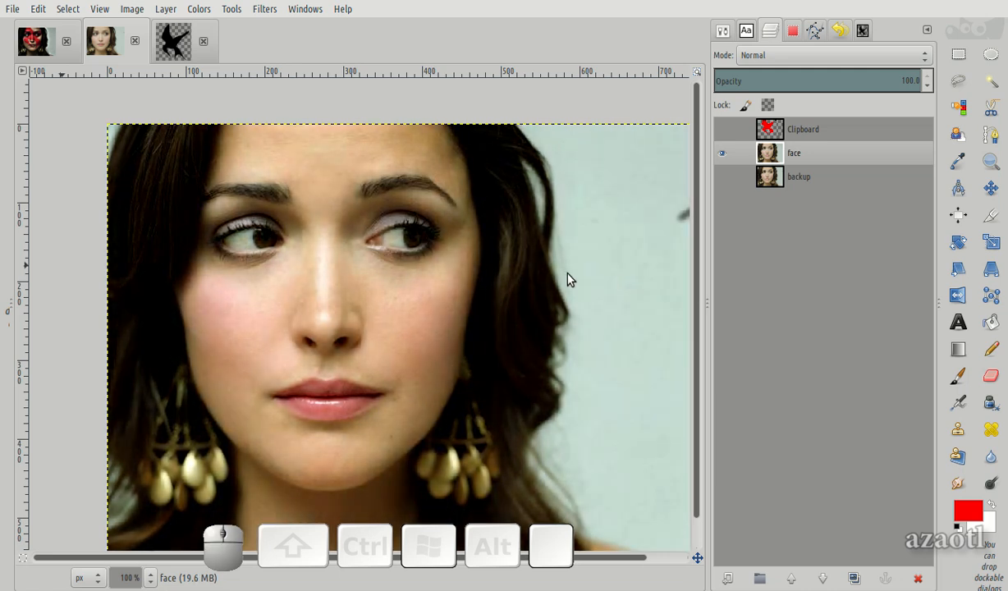
click(793, 153)
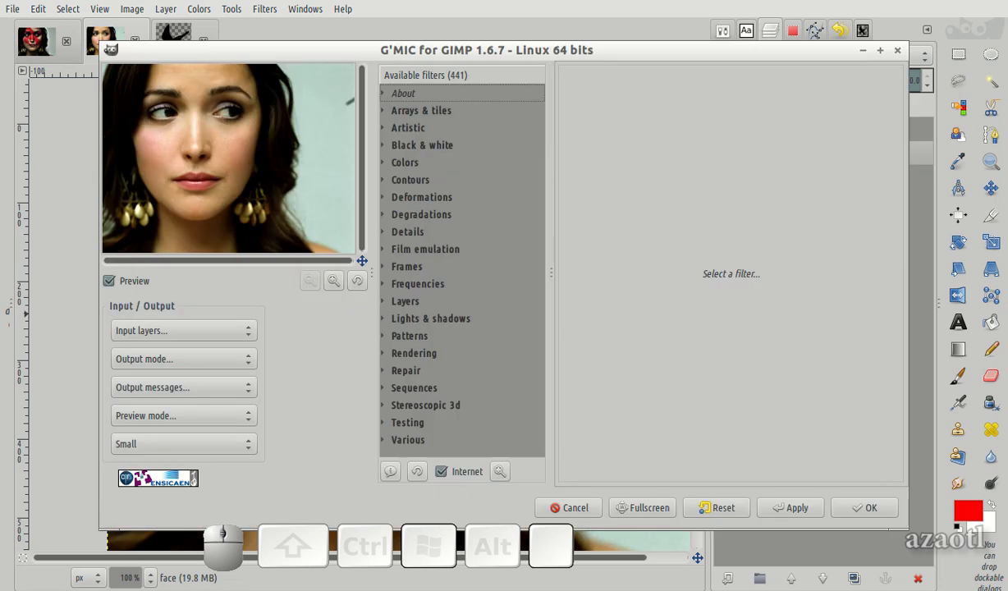
- Apply G'MIC's Details > Local normalization filter to the face layer
click(408, 232)
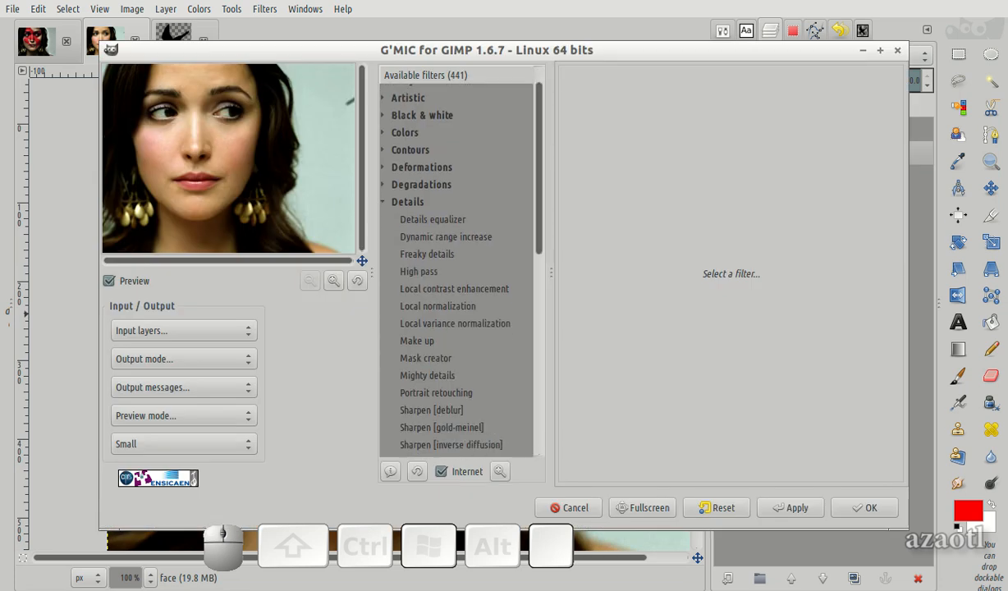
click(438, 305)
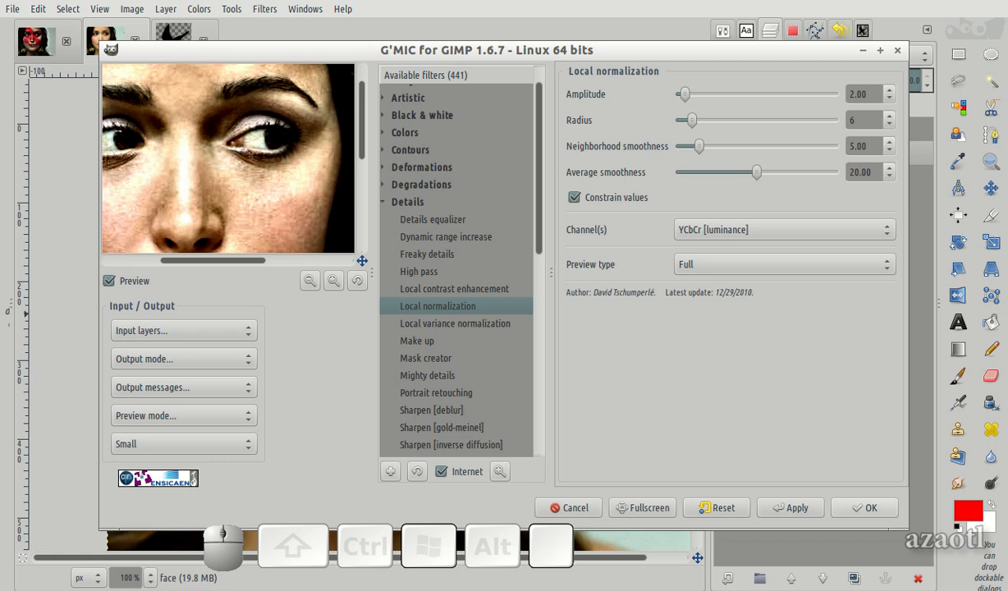
click(864, 507)
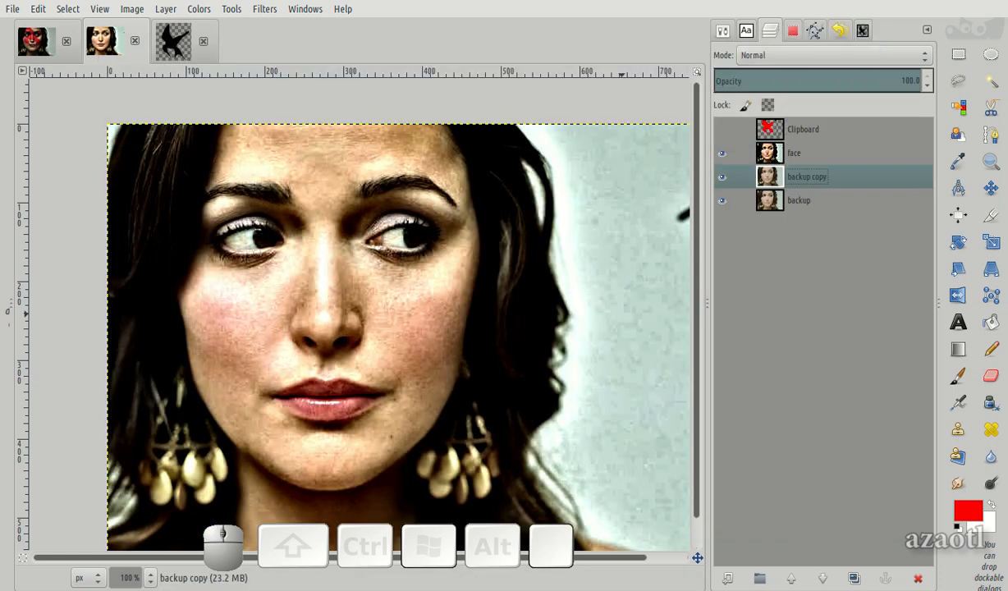
- Switch between the face and backup copy layers and show the red bird again
click(793, 152)
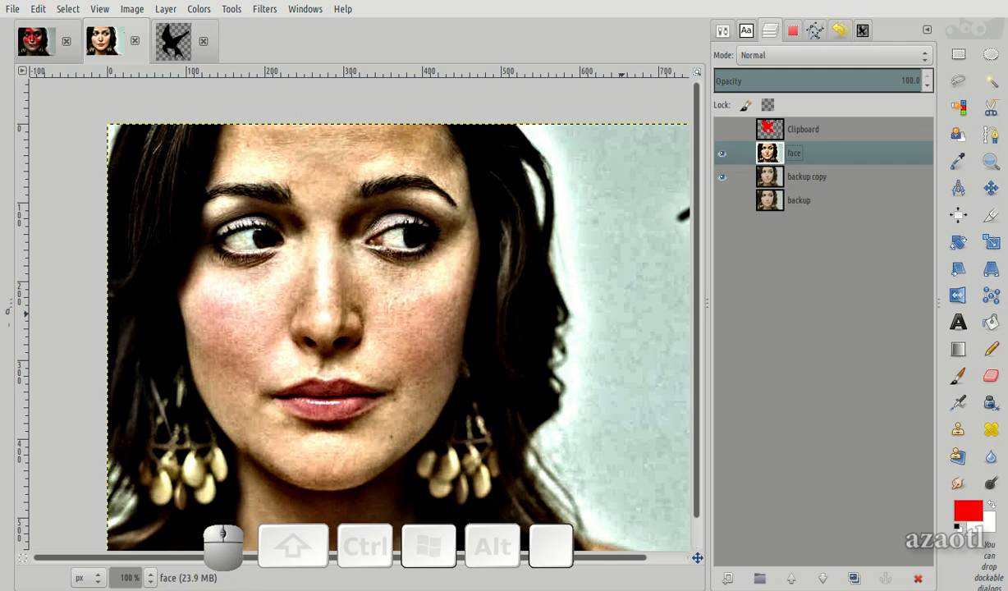
click(806, 177)
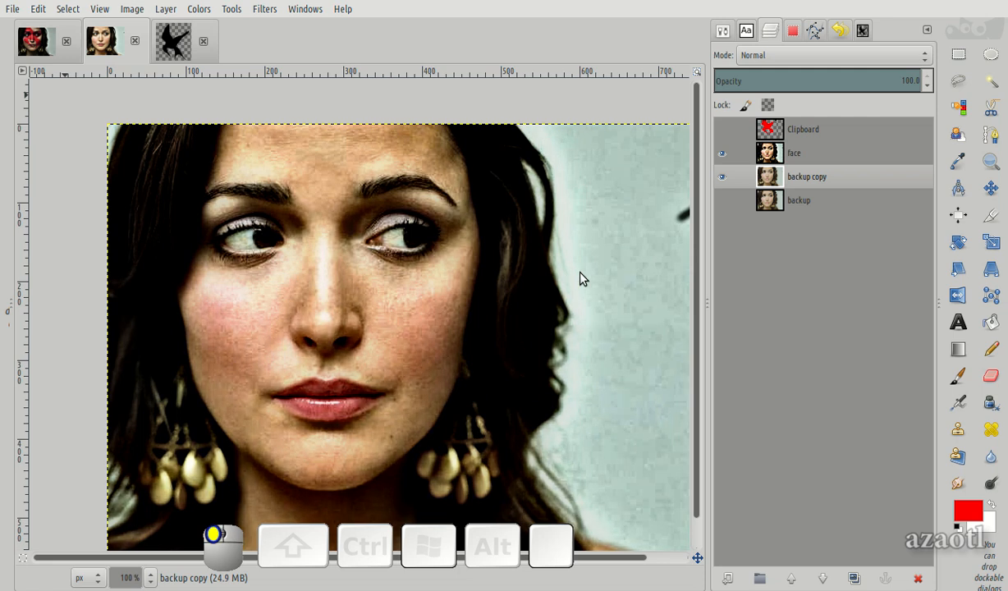
click(793, 153)
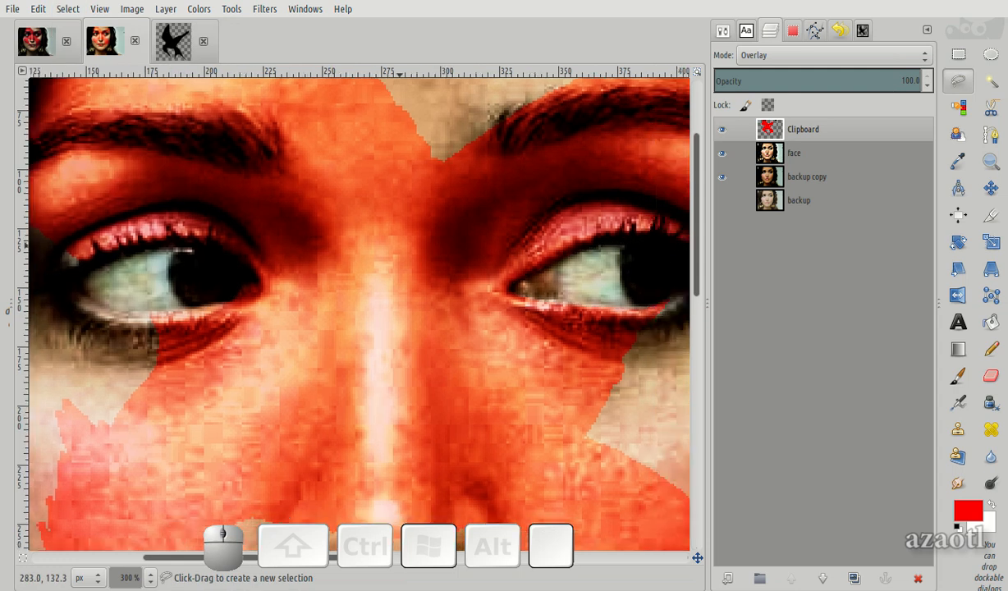
- View the whole portrait and duplicate the gritty portrait layer
click(805, 176)
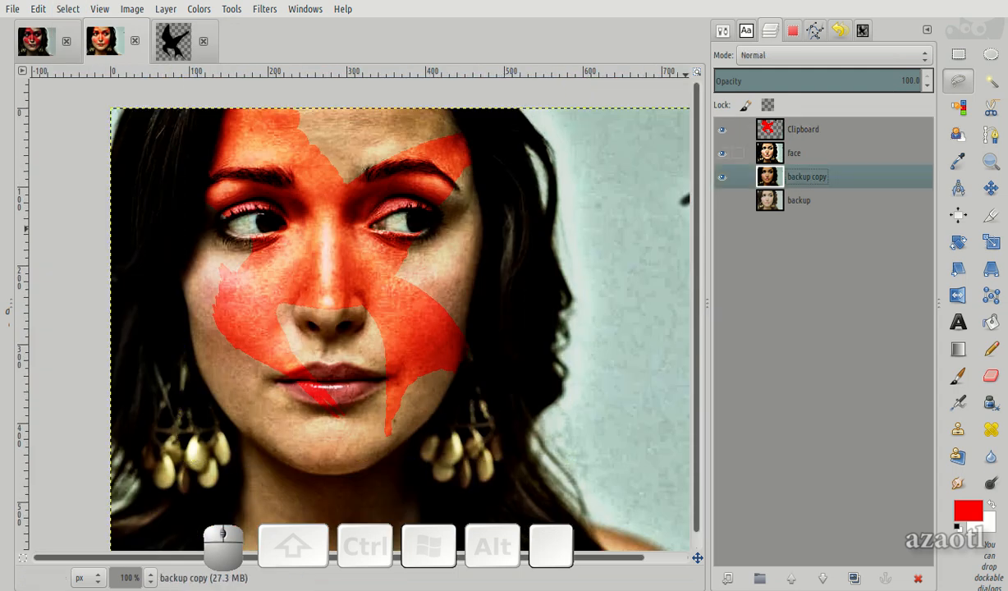
click(721, 177)
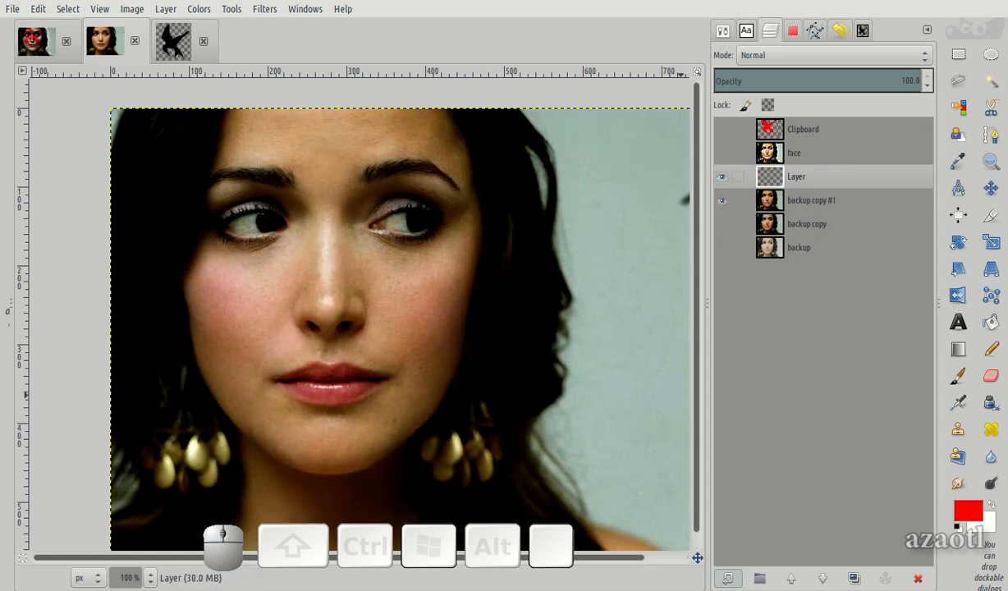
- Desaturate the copied portrait and paint dark strokes on the shadows layer
click(165, 9)
text(shadows)
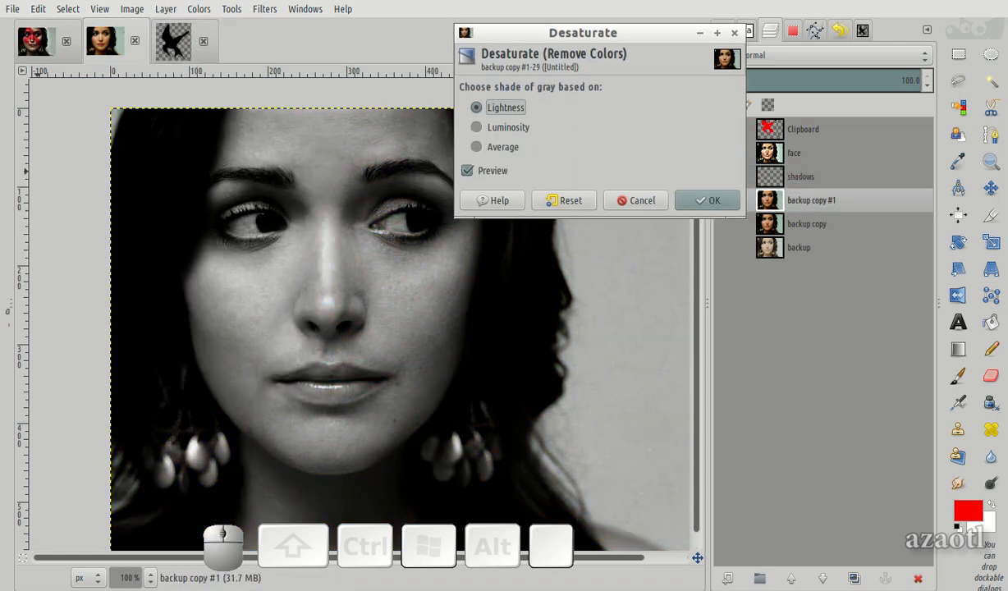
click(705, 200)
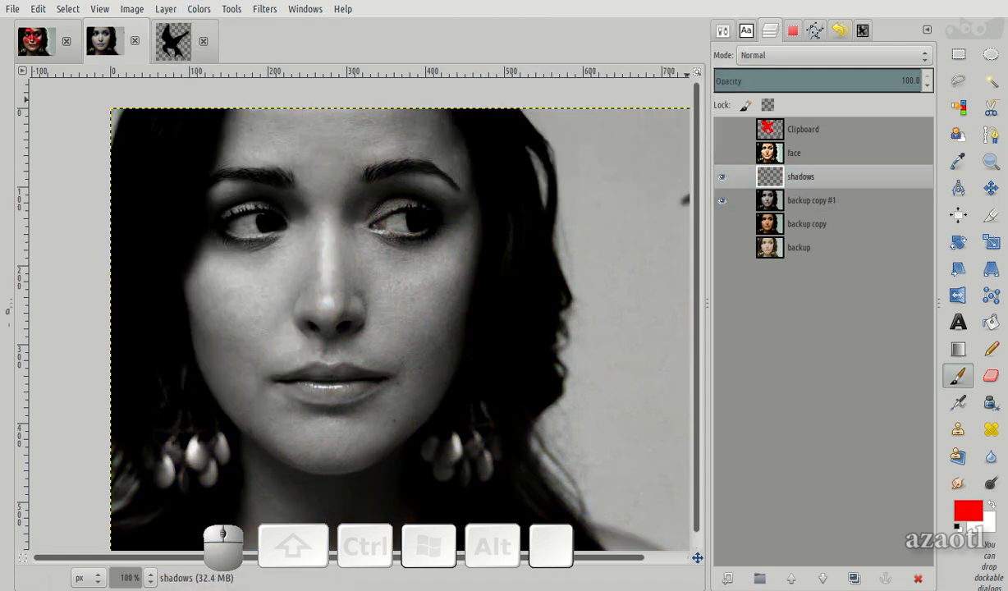
click(967, 513)
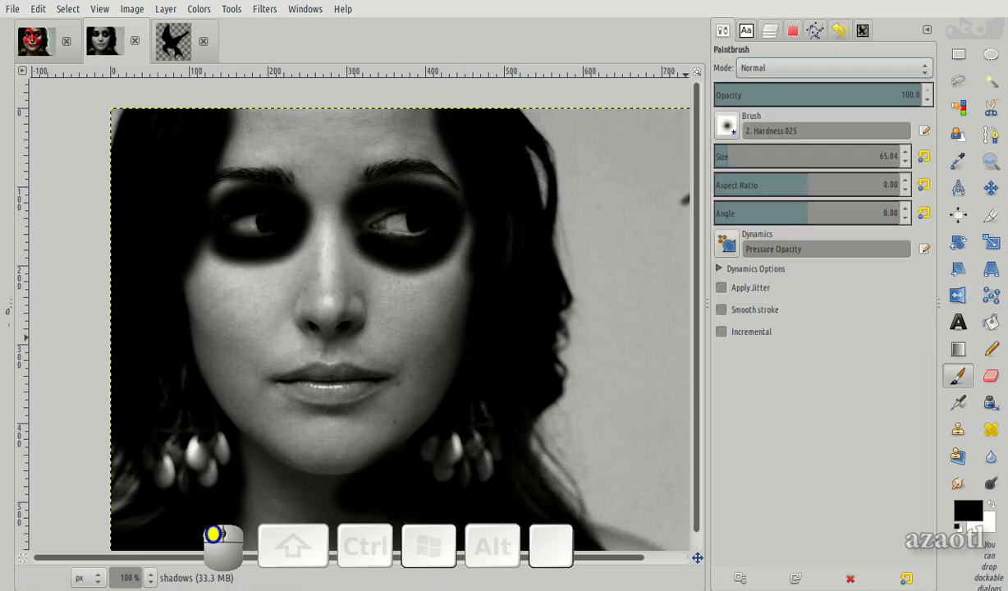
- Set the shadows layer's blend mode and blur its strokes with Gaussian Blur radius 28
click(831, 67)
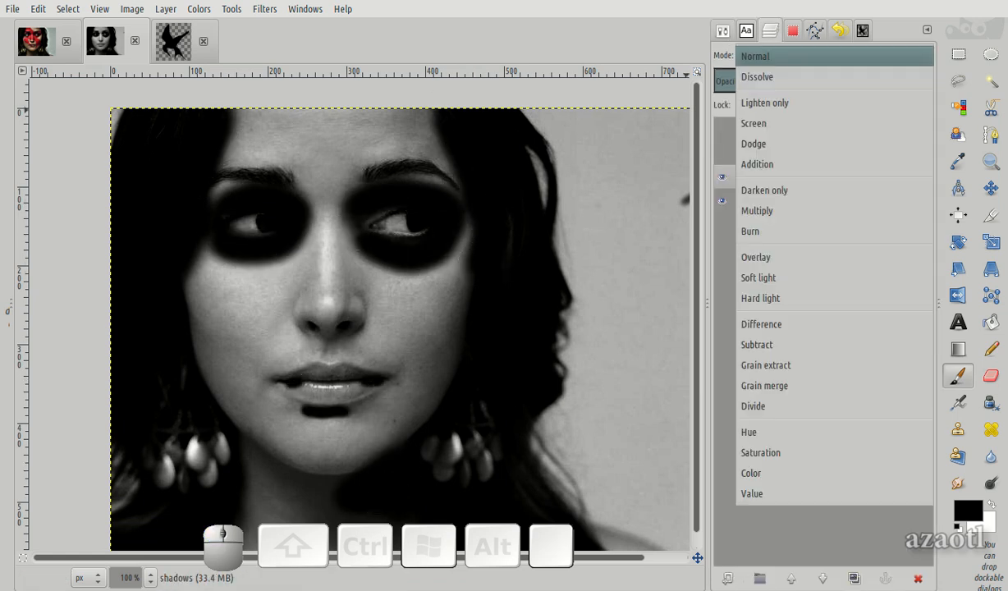
click(755, 256)
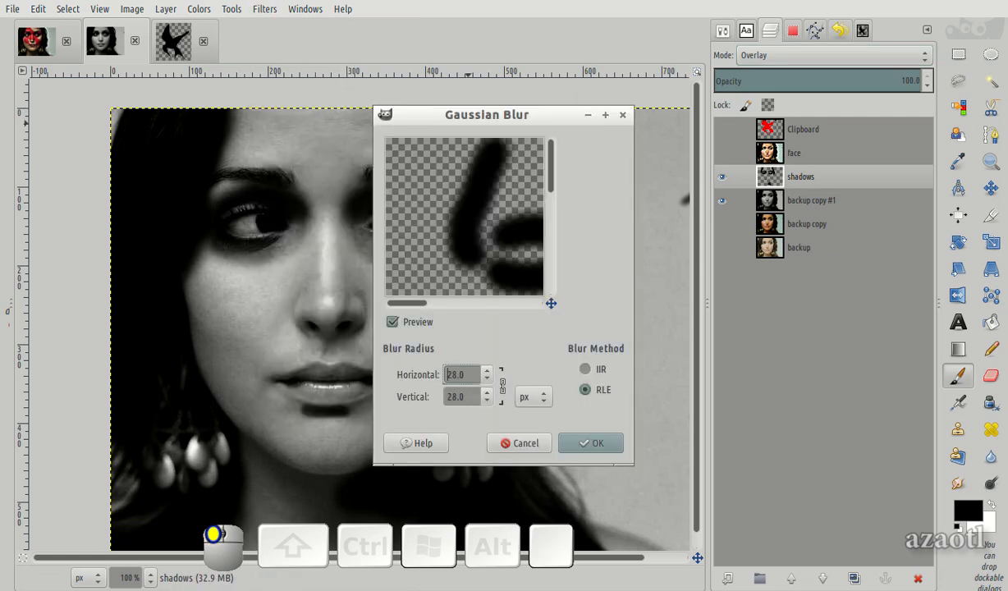
click(591, 442)
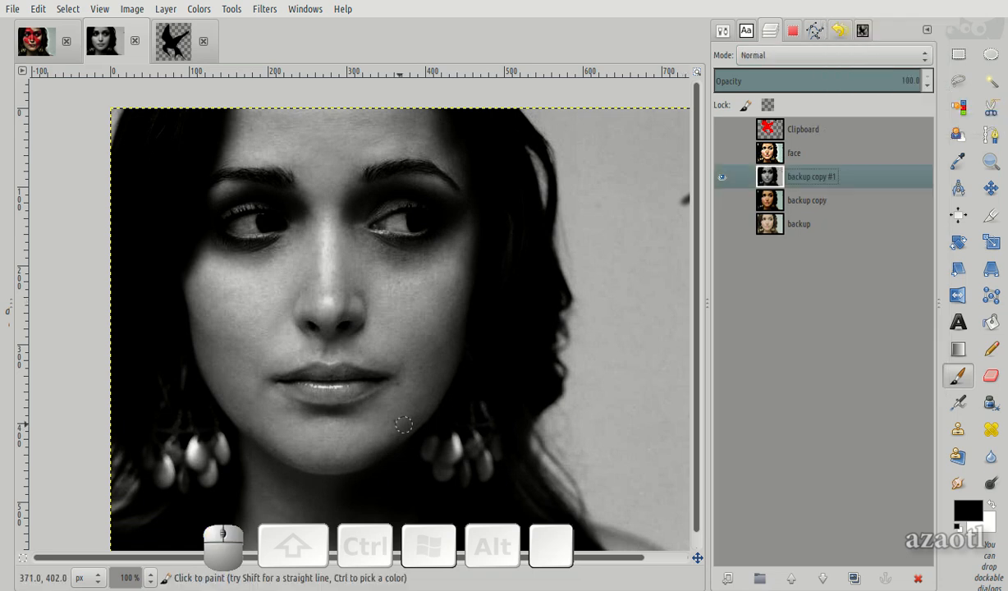
- Paint white highlights in an Overlay 'lights' layer
click(12, 9)
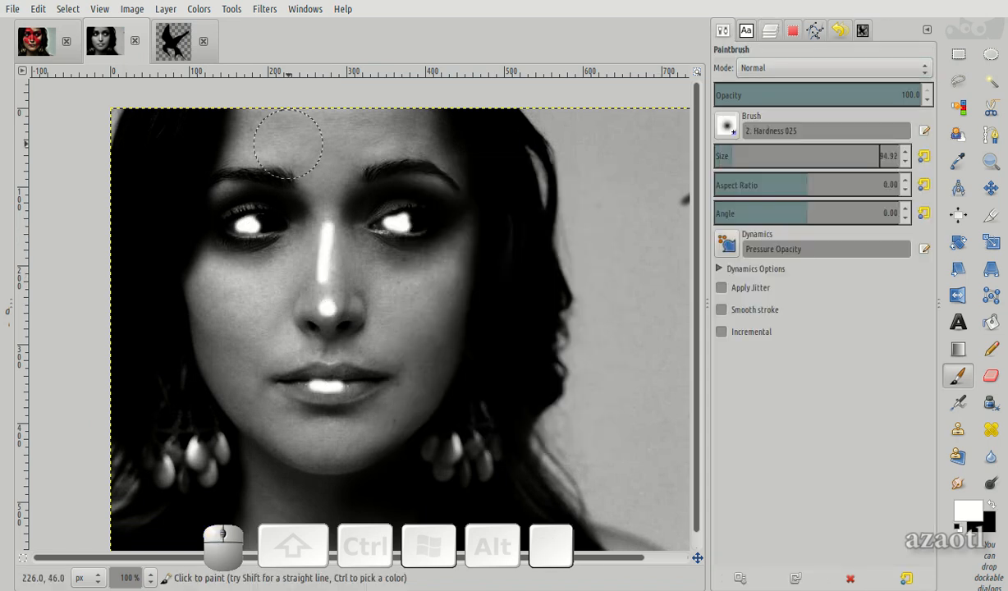
click(769, 30)
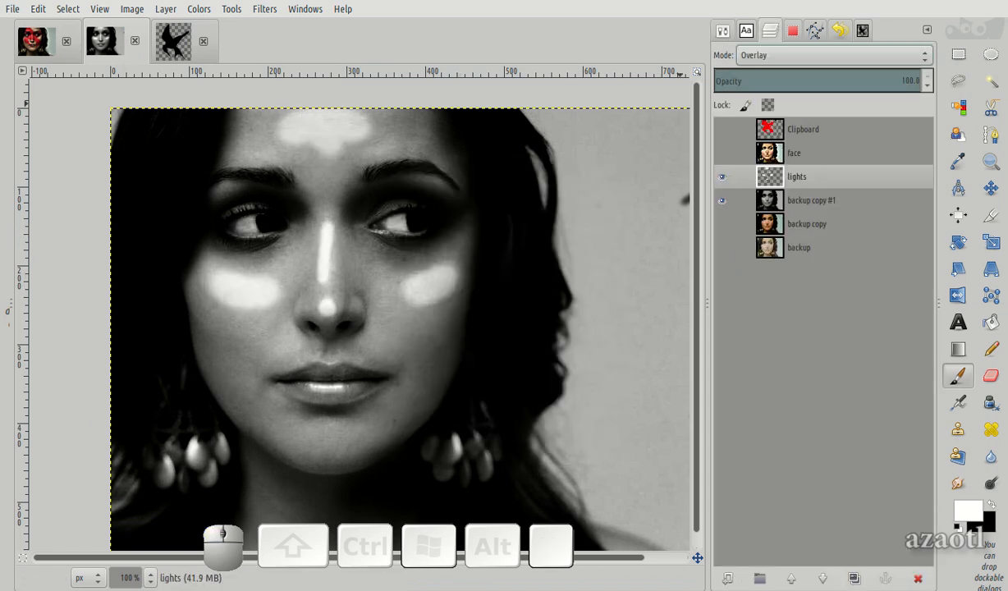
click(265, 9)
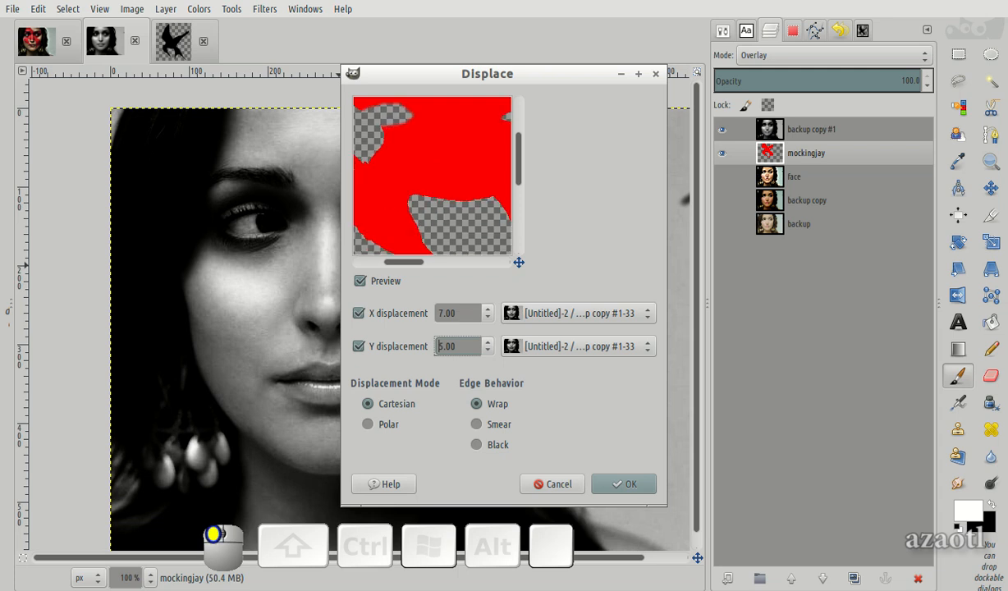
- Displace the red mockingjay (X 7, Y 5) and set the grey face copy to Multiply
click(623, 484)
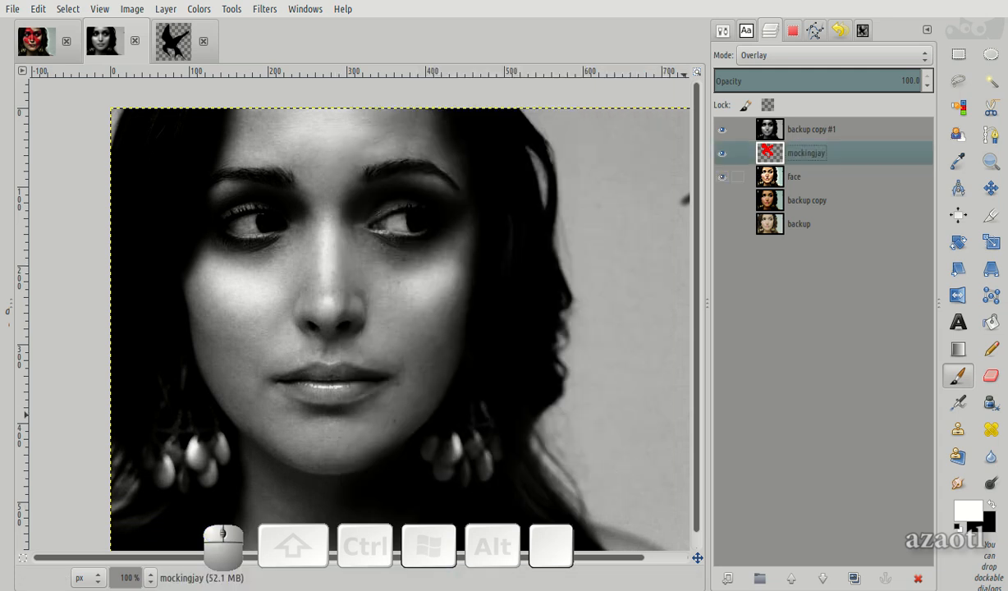
click(812, 129)
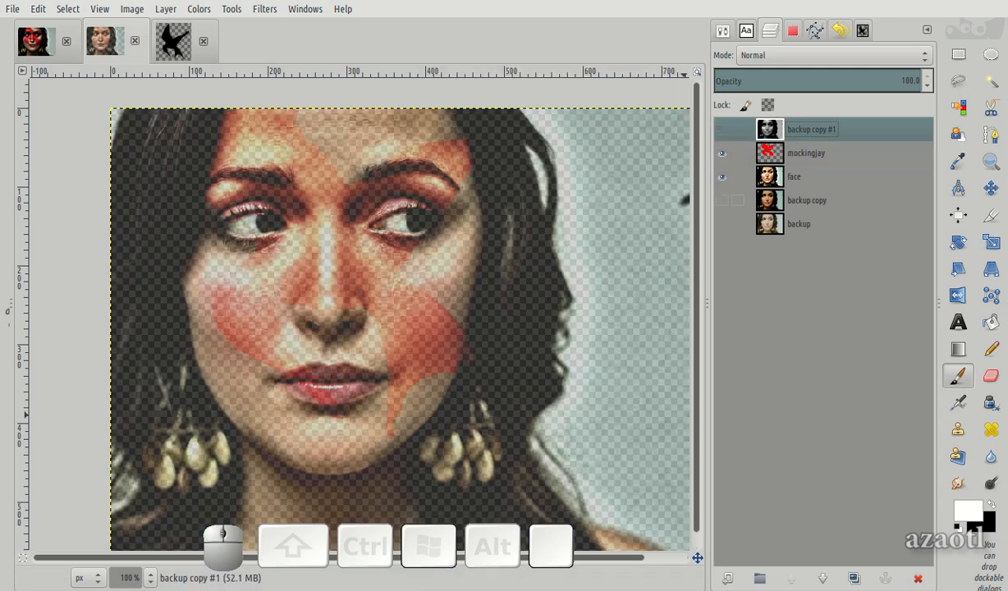
click(831, 55)
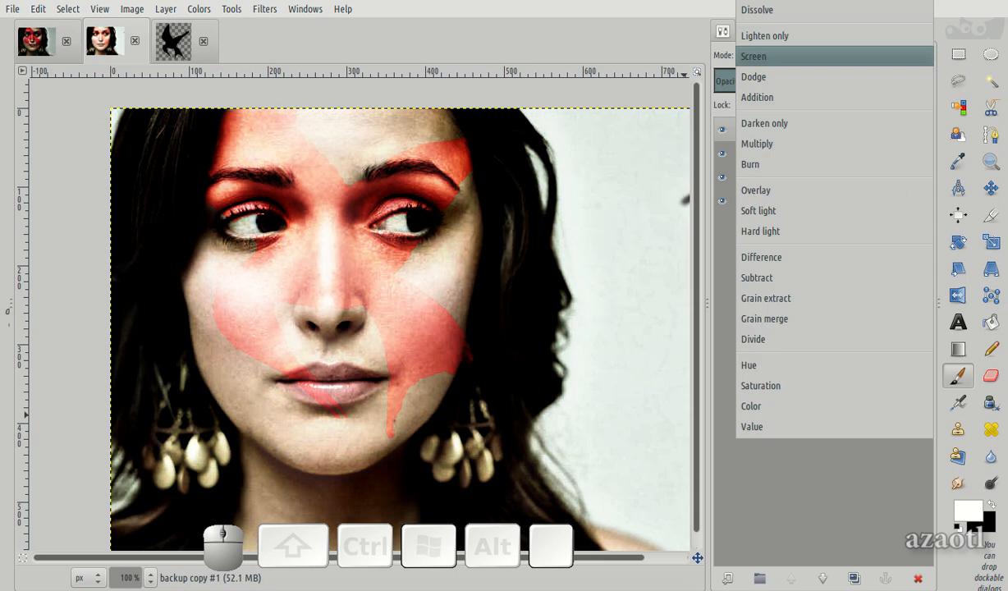
click(757, 142)
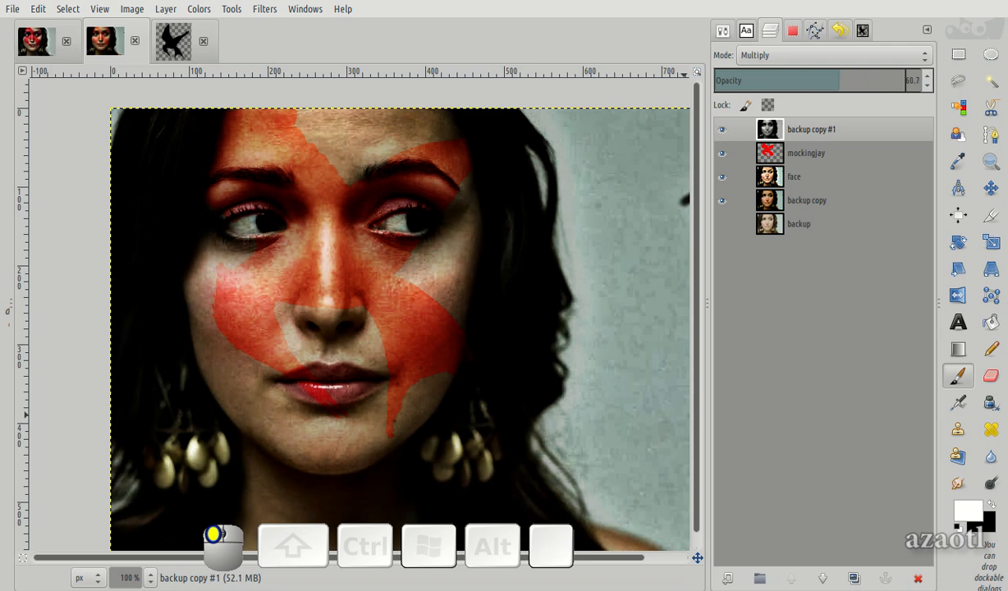
click(806, 200)
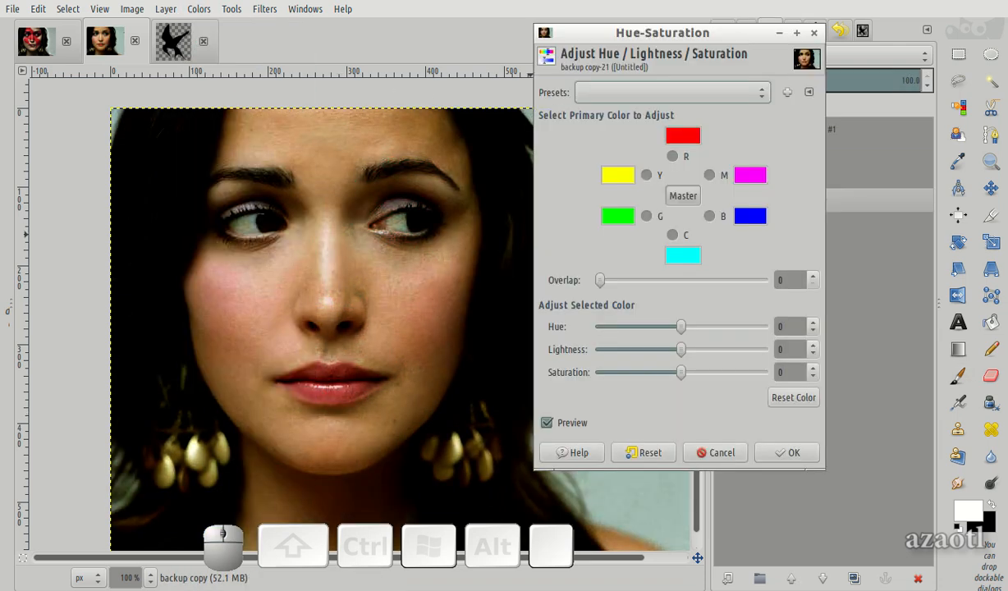
- Lower the colour portrait's saturation to -56 in Hue-Saturation
drag(680, 372, 639, 372)
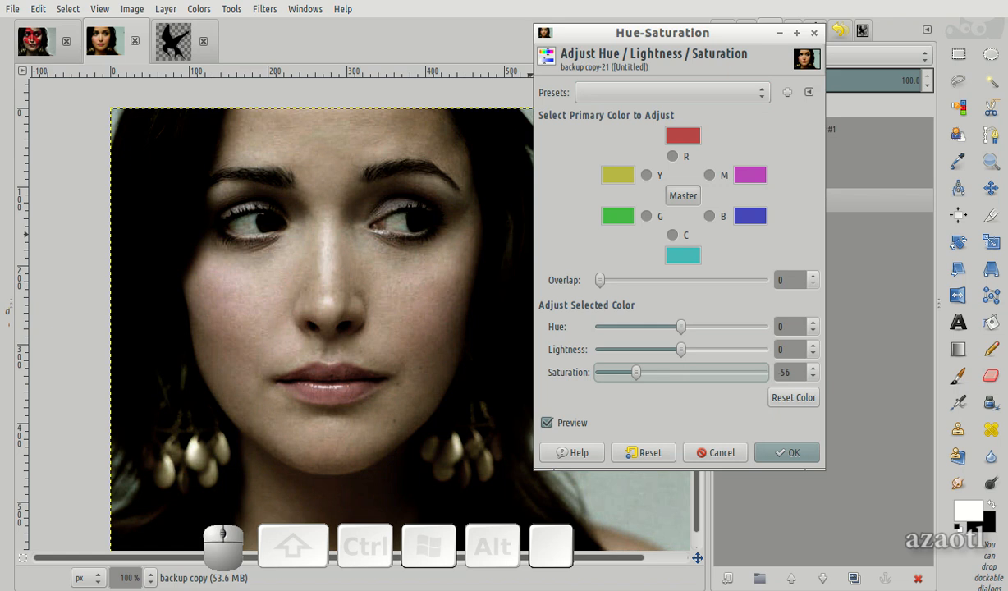
click(786, 452)
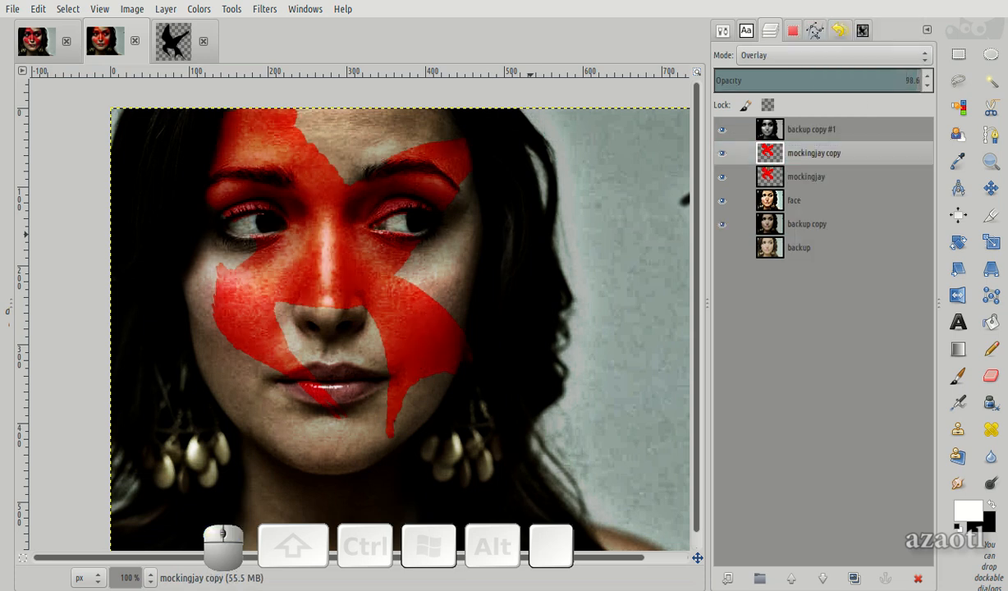
- Remove the extra bird copy and set the mockingjay layer to Overlay
click(806, 176)
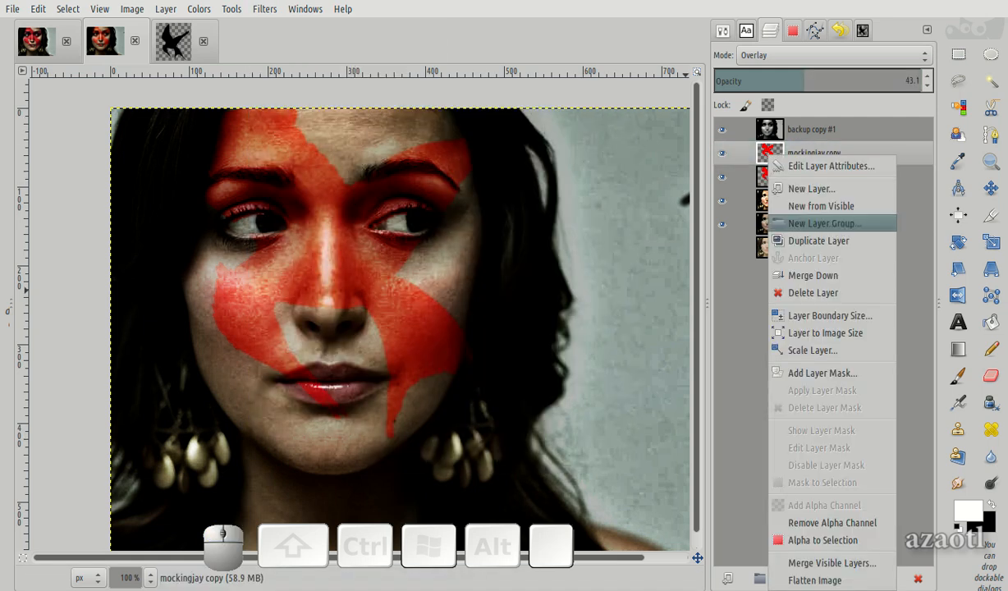
click(832, 55)
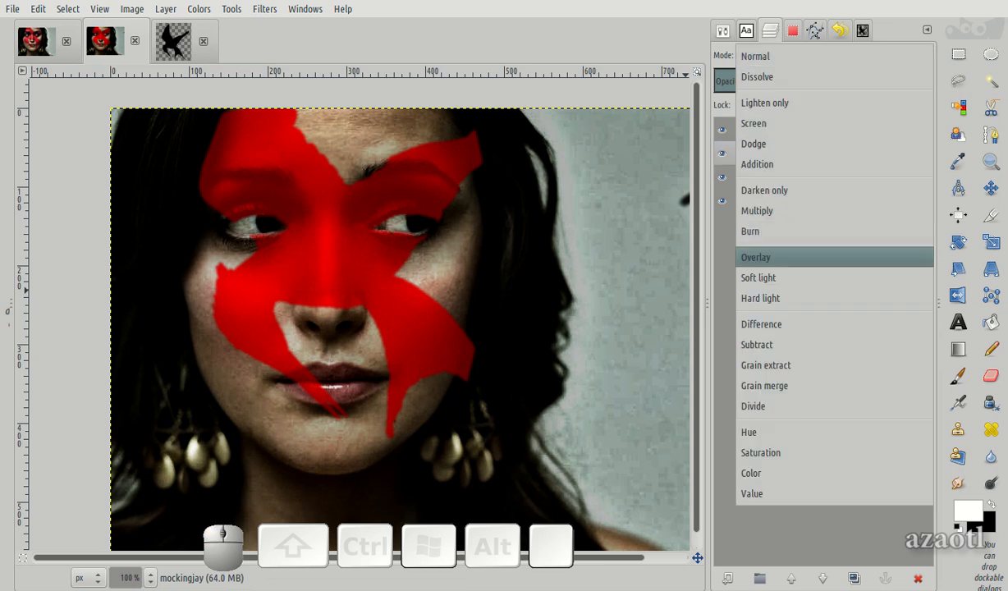
click(755, 256)
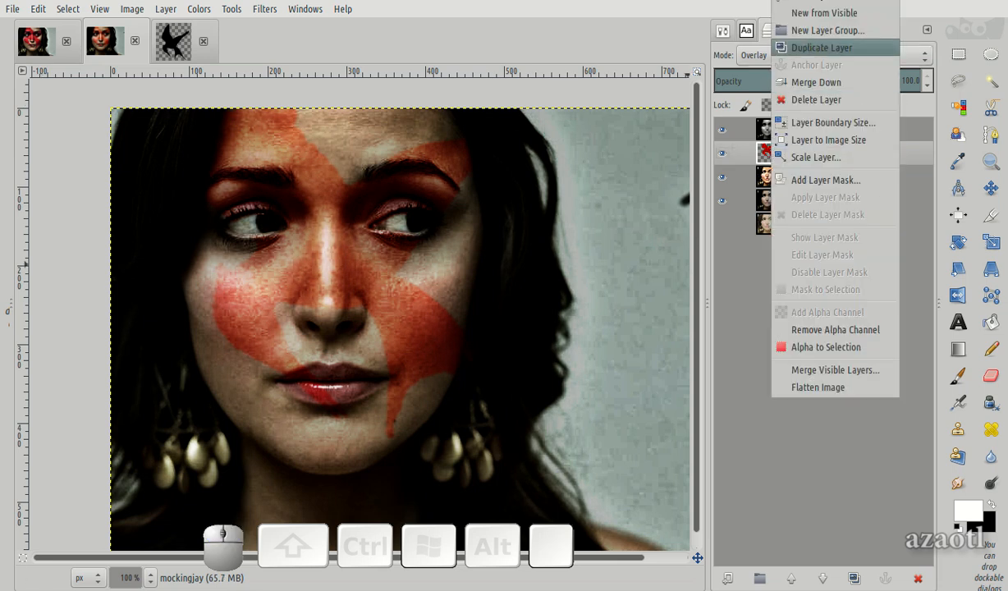
- Duplicate the red bird layer and set the grey face copy to 70.2 opacity
click(821, 47)
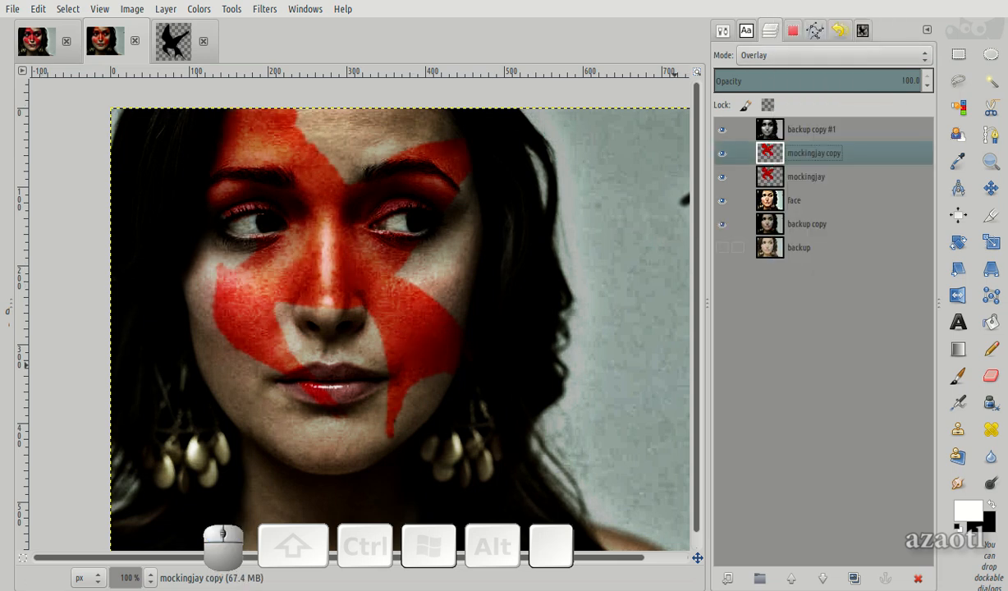
click(811, 129)
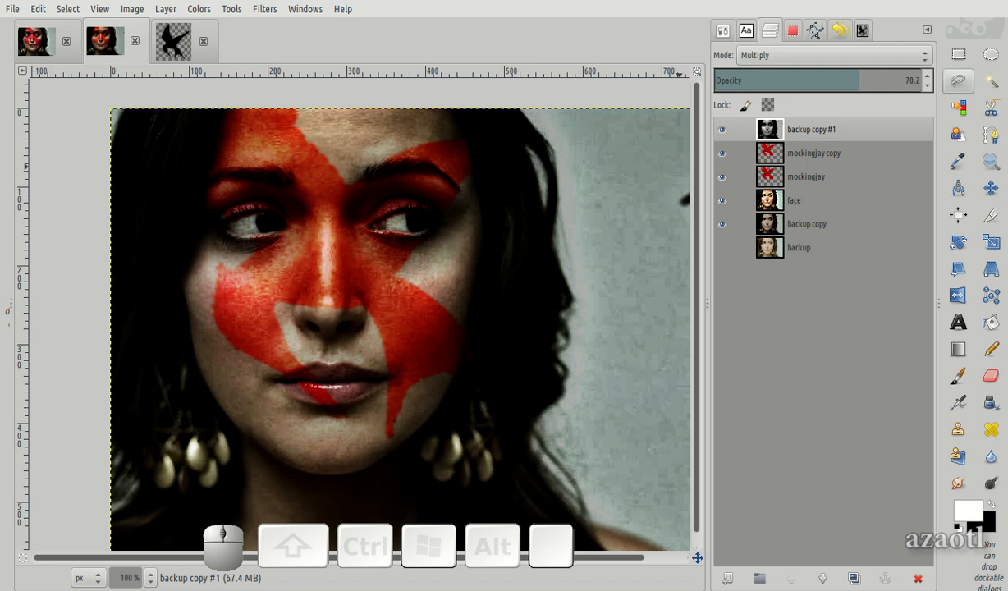
click(957, 375)
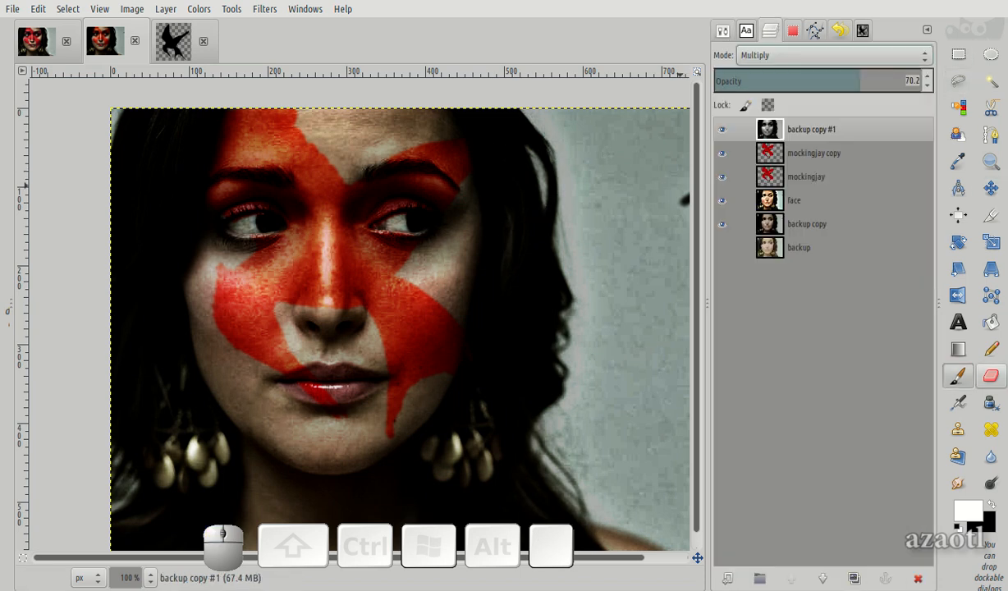
- Lightly erase with a low-opacity Eraser and set the face layer opacity to 59.2
click(990, 375)
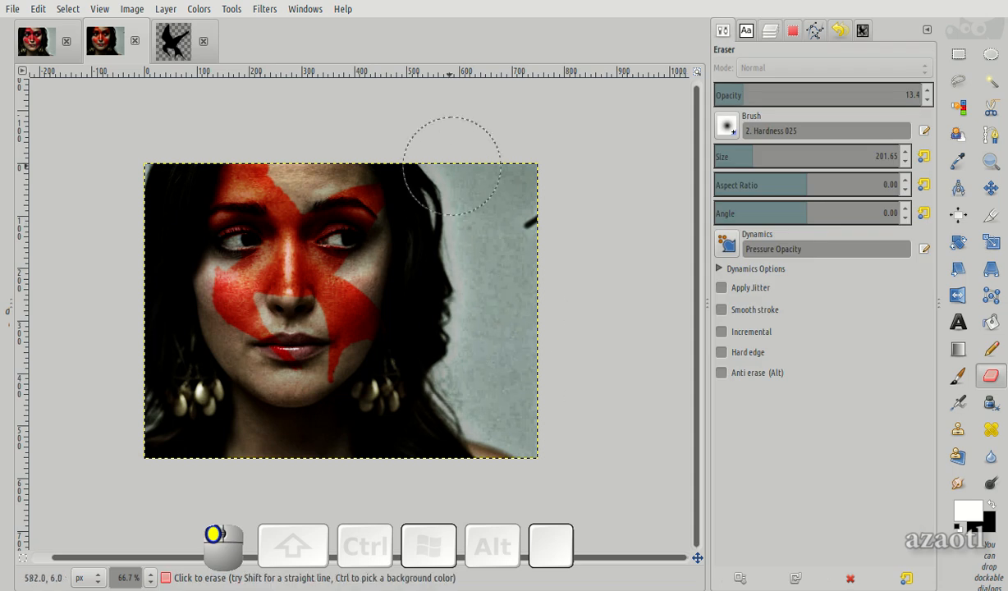
click(769, 30)
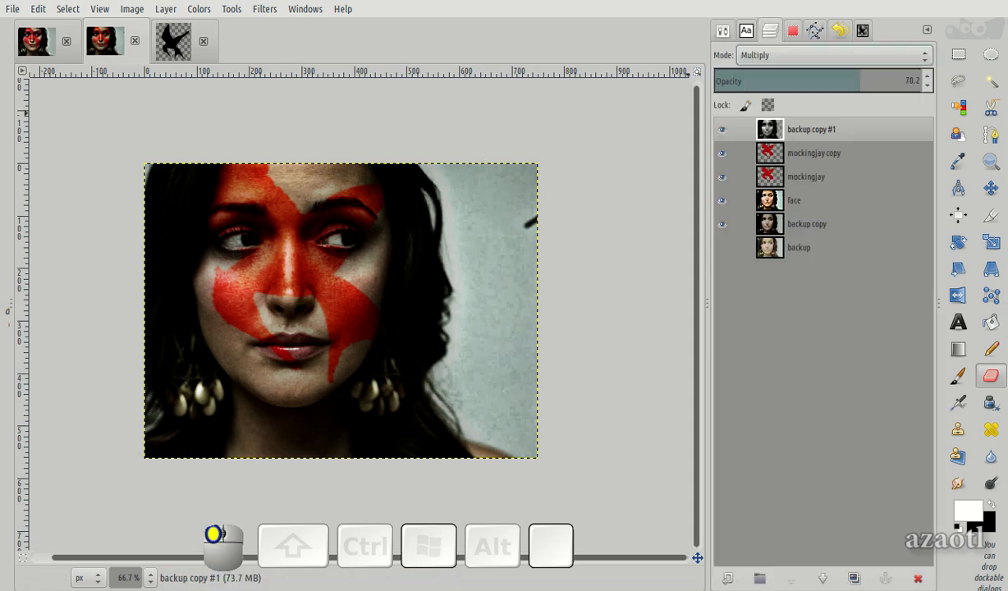
click(793, 199)
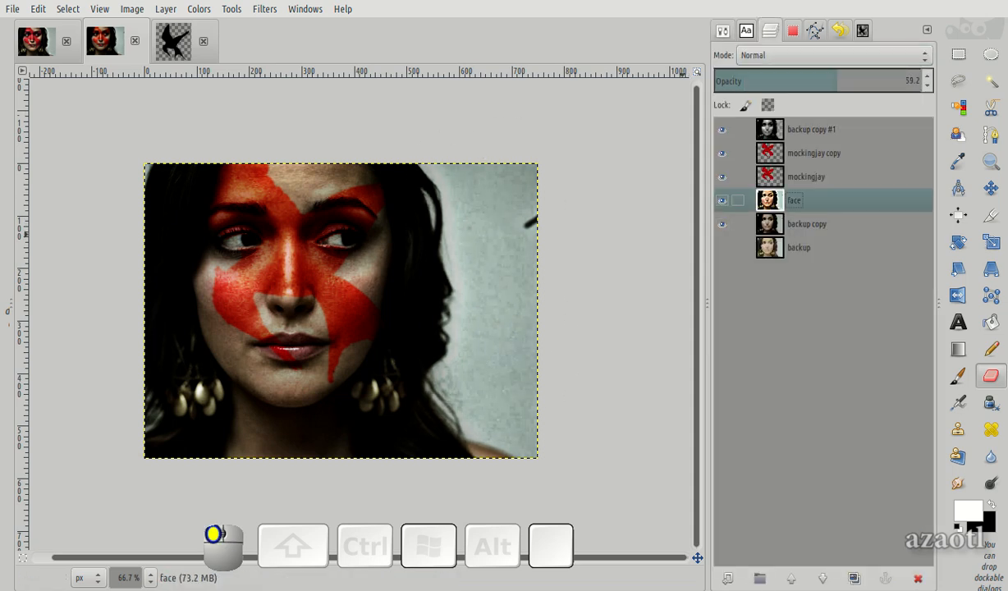
- Select the backup copy portrait layer and open Colors > Curves for it
click(806, 223)
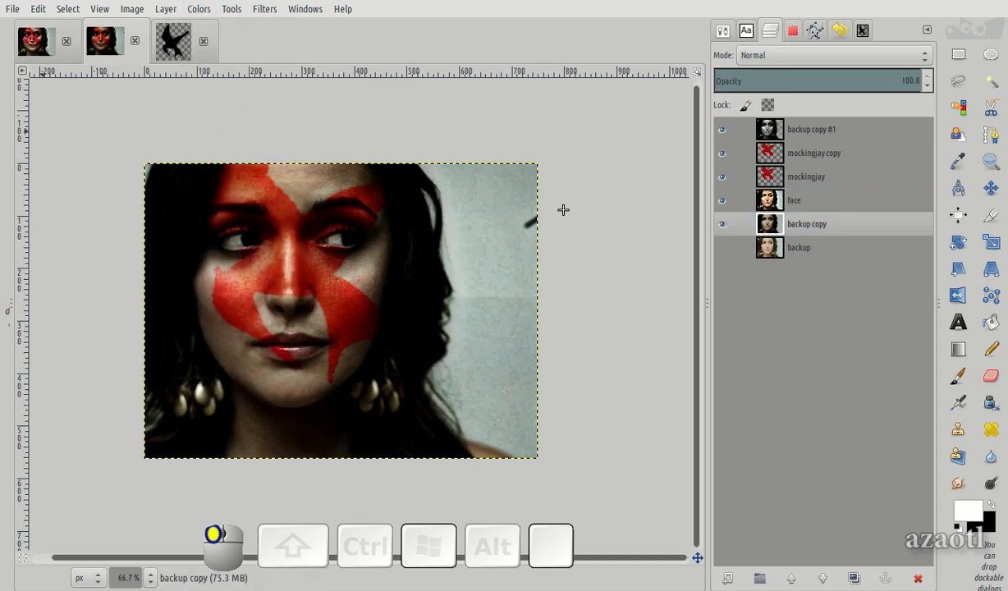
click(806, 223)
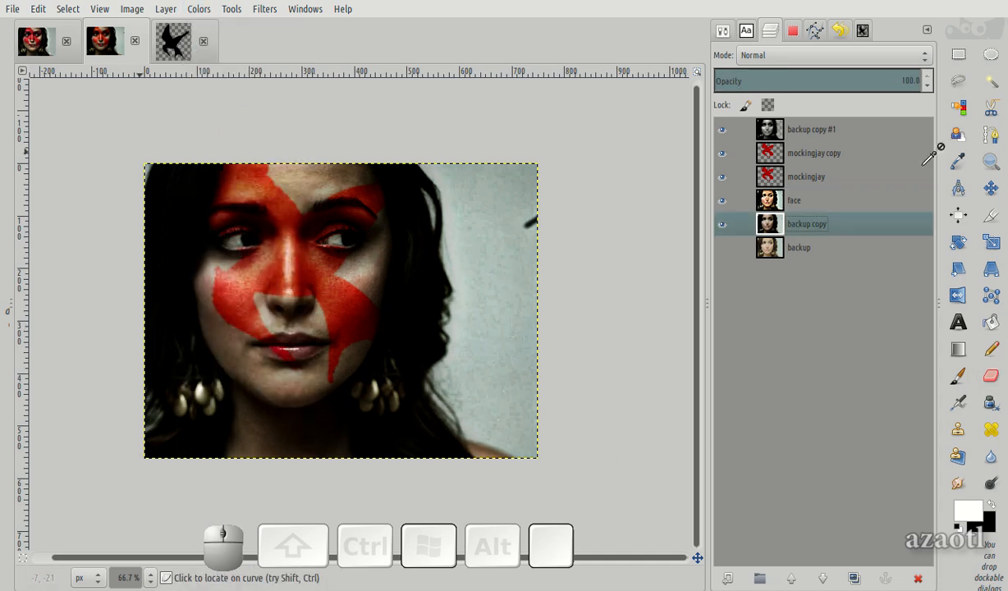
click(198, 9)
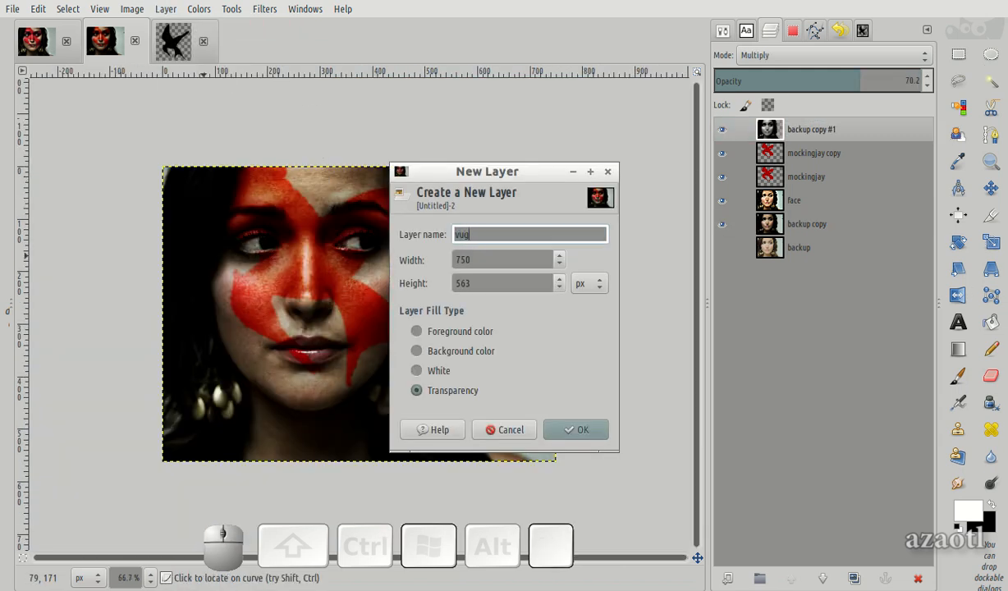
- Make a black-filled 'vugnette' layer with a 150 px feathered oval cut out, blurred at 301
click(38, 9)
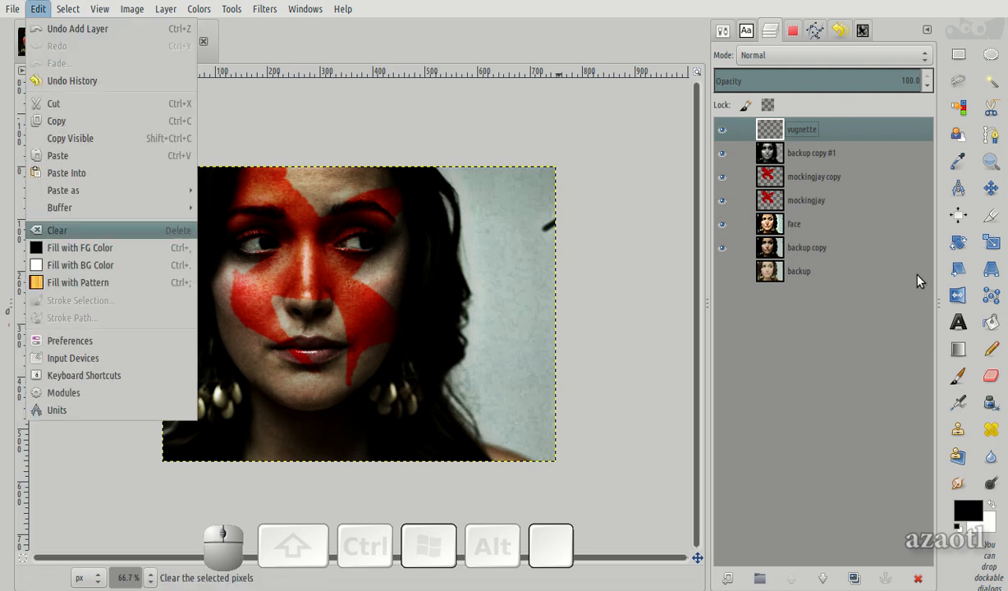
click(58, 230)
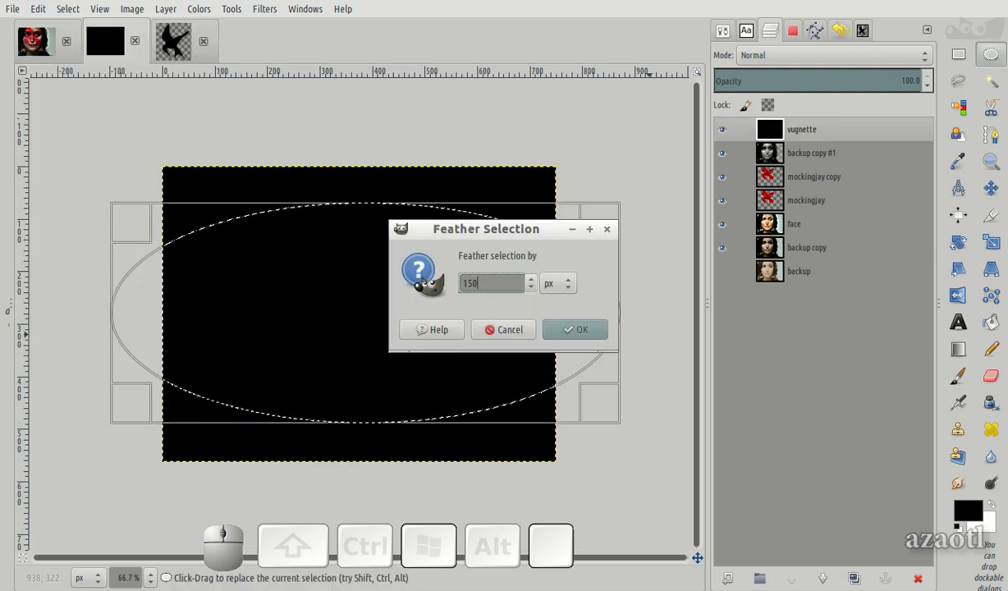
click(67, 9)
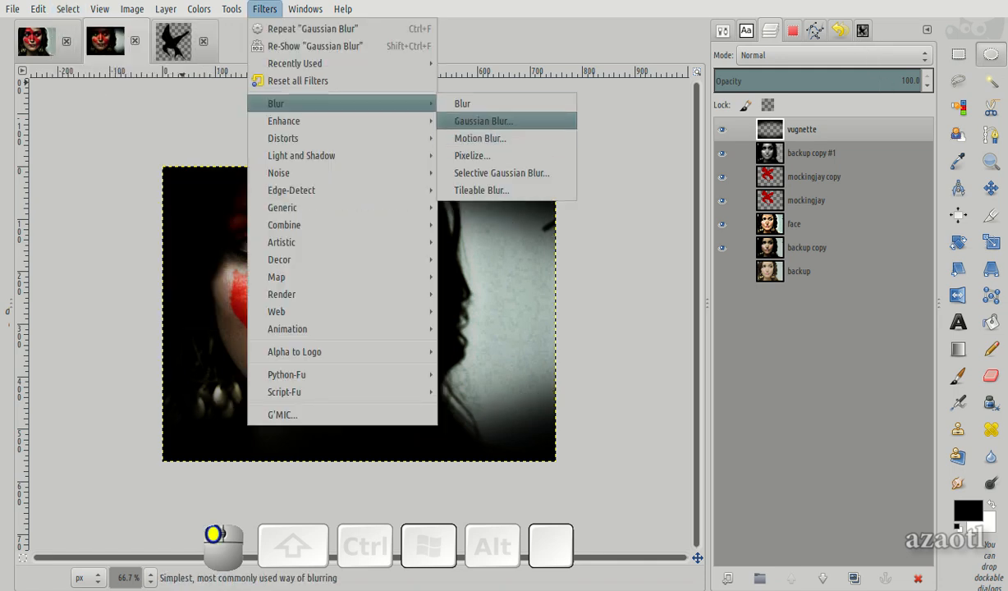
click(482, 120)
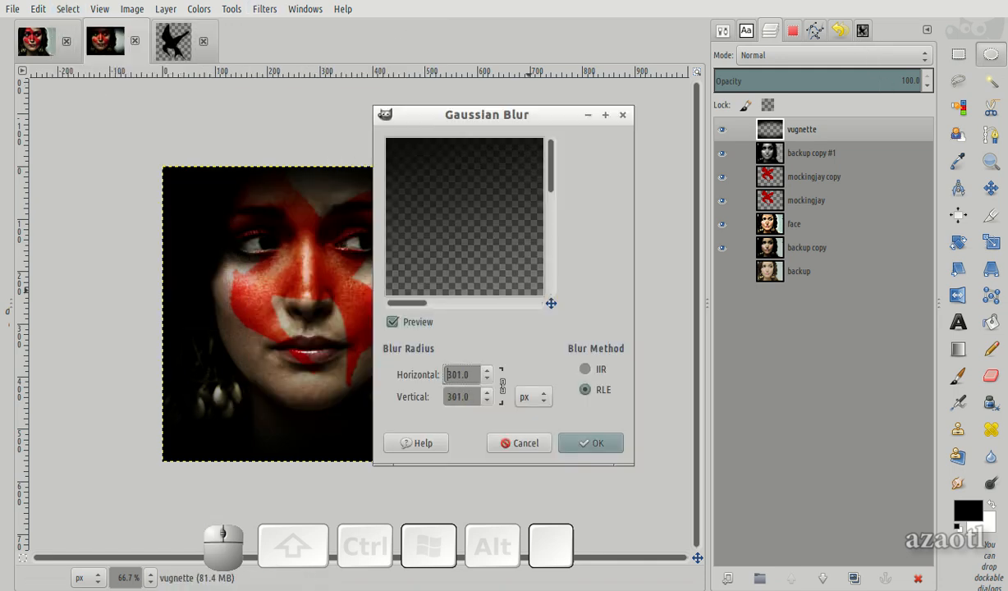
click(591, 442)
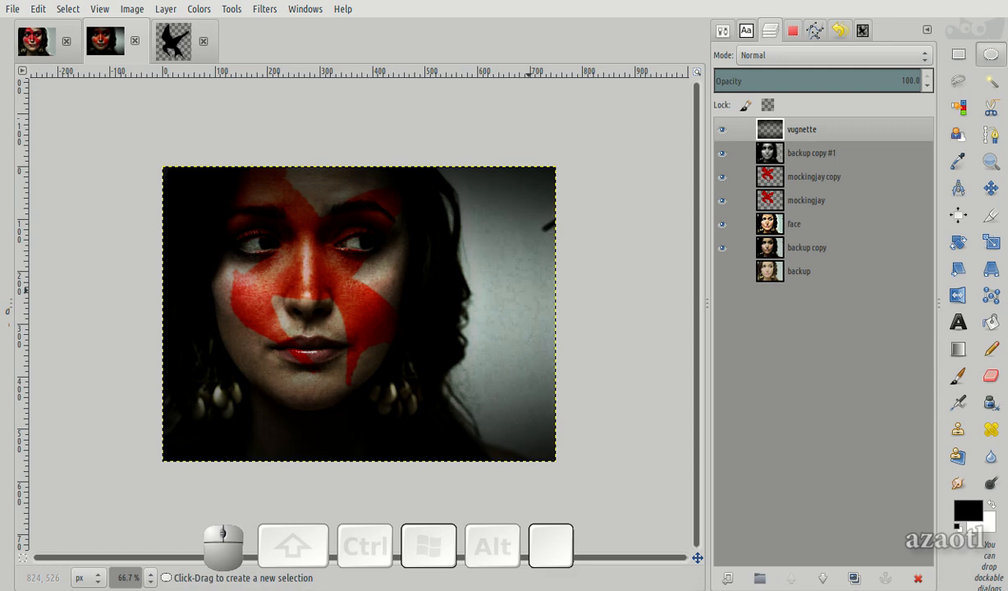
drag(129, 203, 478, 396)
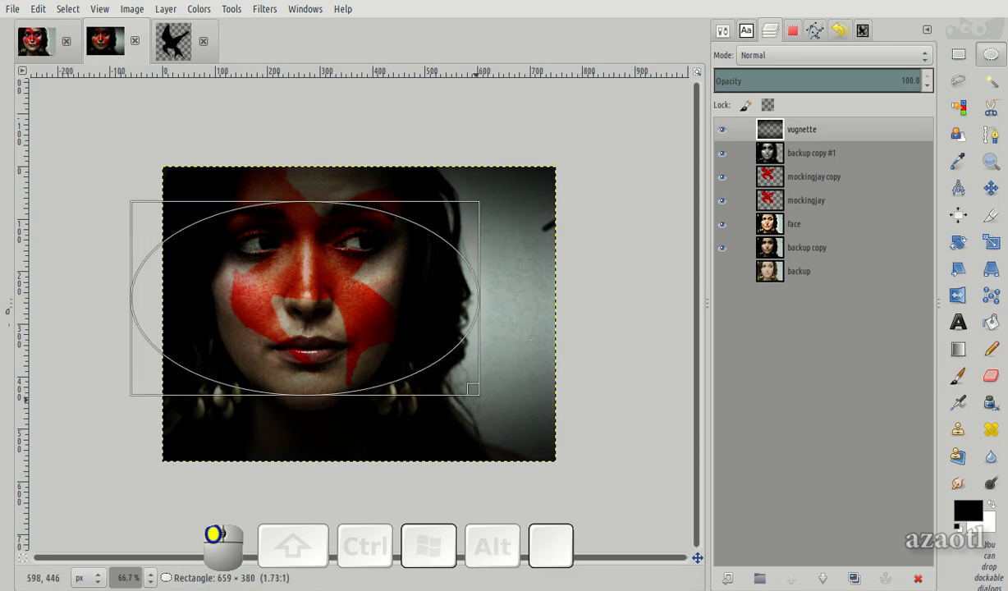